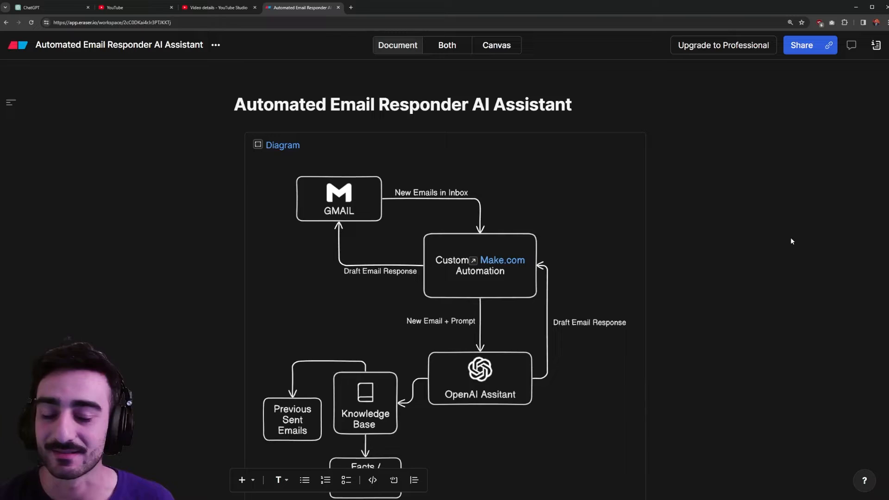
- Go to platform.openai.com and view Settings > Billing with the pay-as-you-go plan and pending invoice
{"action": "scroll", "scroll_direction": "down", "scroll_amount": 3}
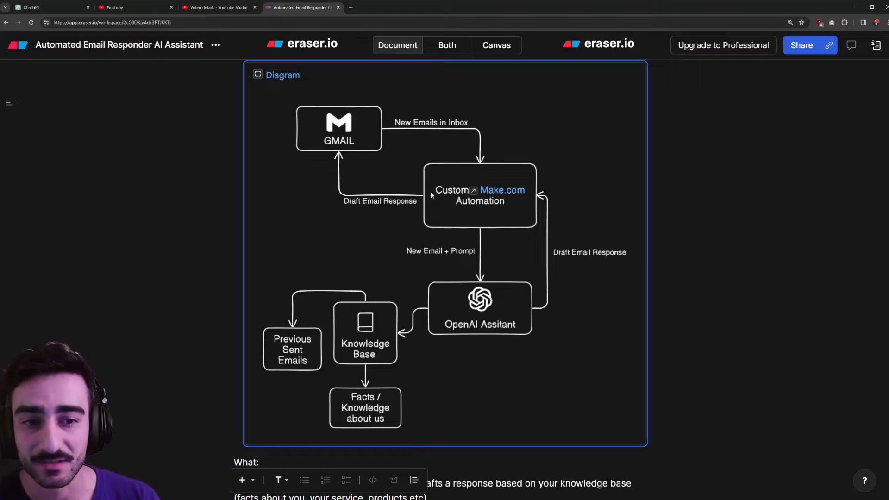
{"action": "mouse_move", "coordinate": [504, 195]}
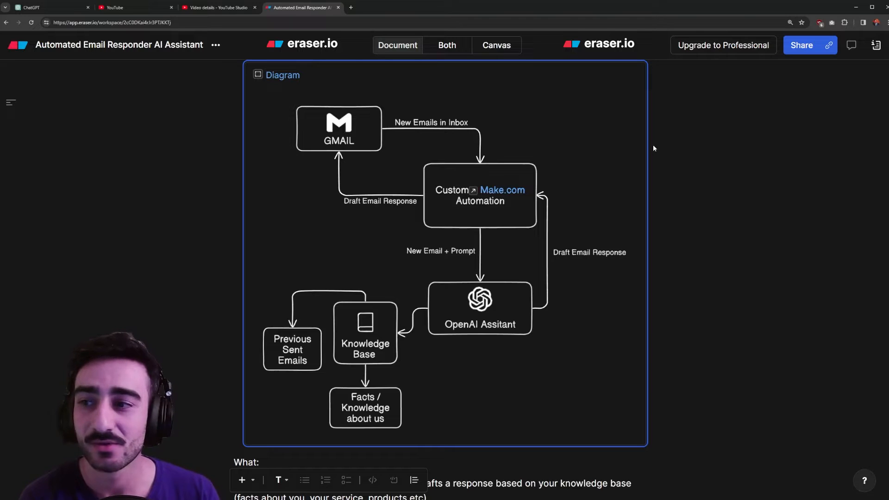
{"action": "mouse_move", "coordinate": [503, 158]}
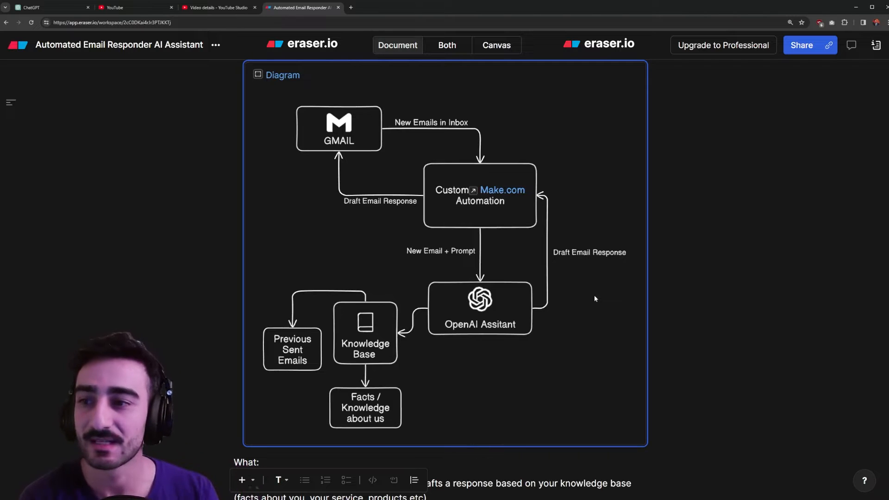
{"action": "mouse_move", "coordinate": [387, 298]}
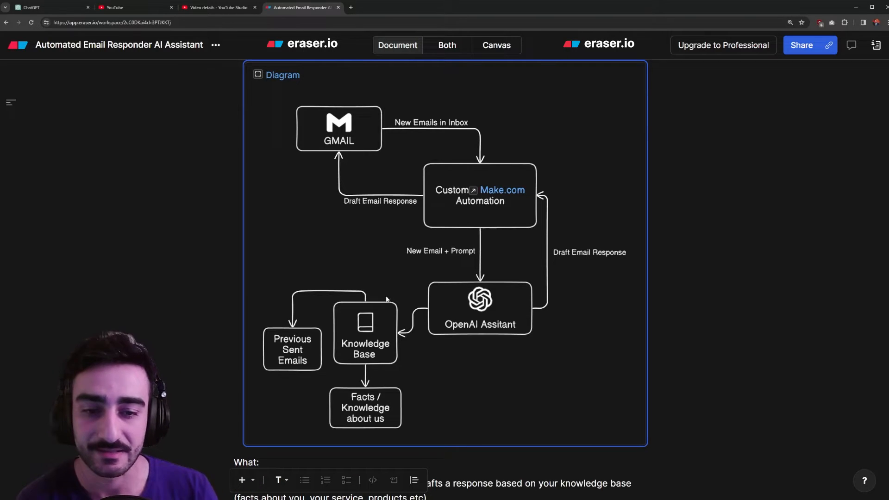
{"action": "mouse_move", "coordinate": [507, 346]}
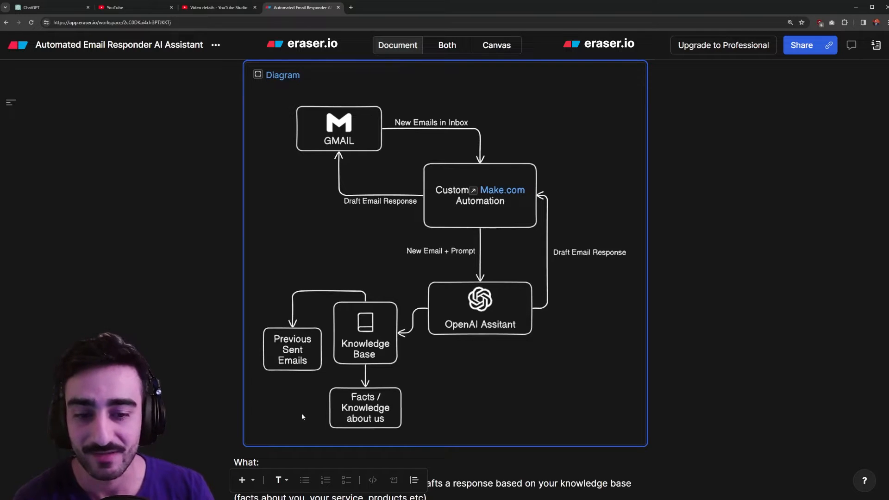
{"action": "mouse_move", "coordinate": [442, 395]}
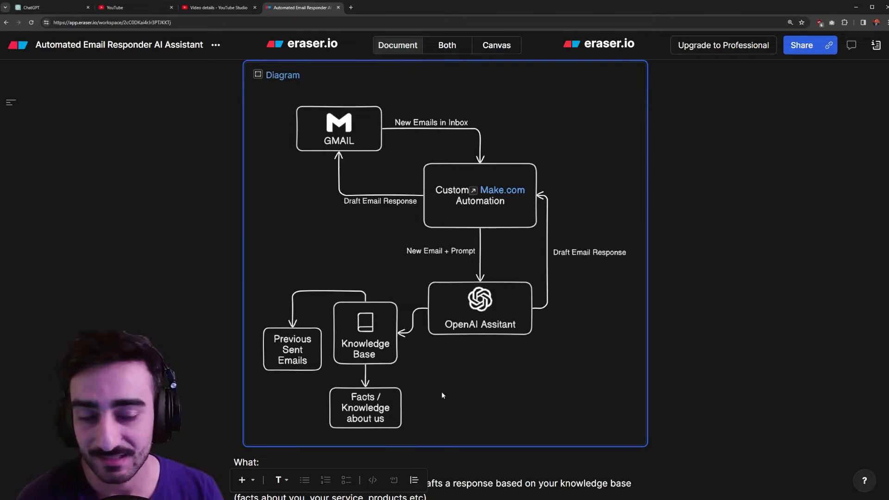
{"action": "mouse_move", "coordinate": [553, 295]}
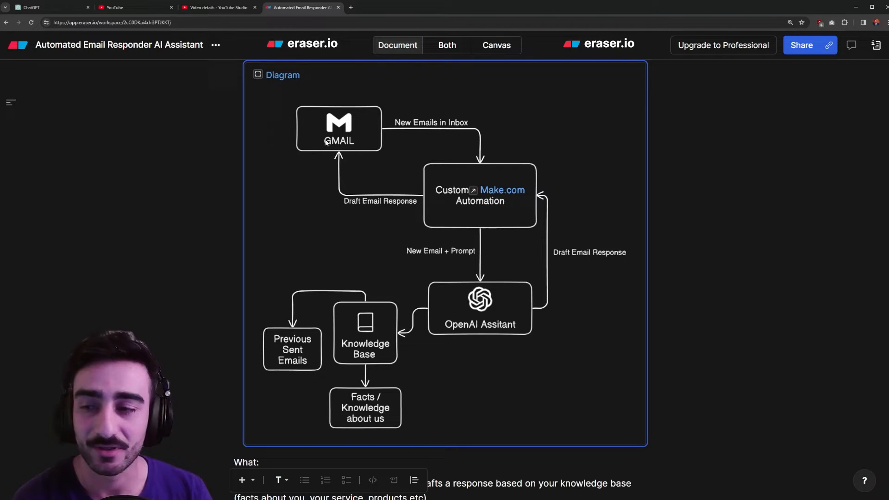
{"action": "mouse_move", "coordinate": [325, 133]}
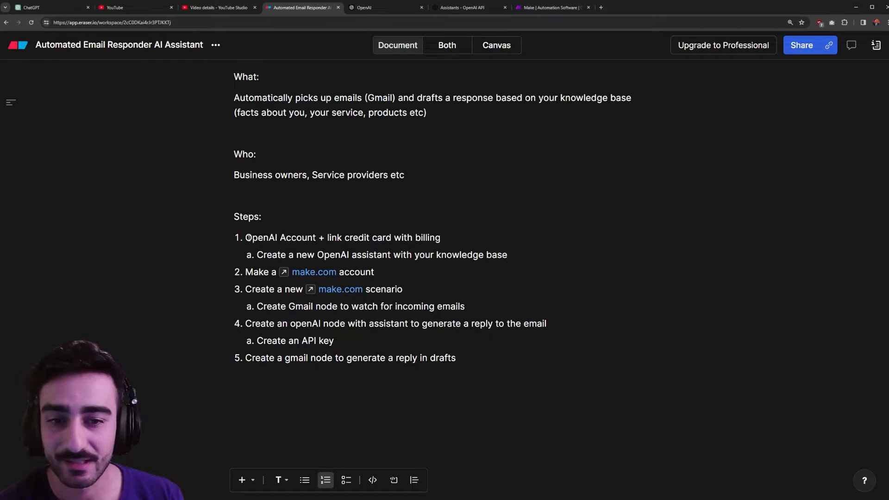
{"action": "left_click_drag", "start_coordinate": [327, 237], "coordinate": [440, 237]}
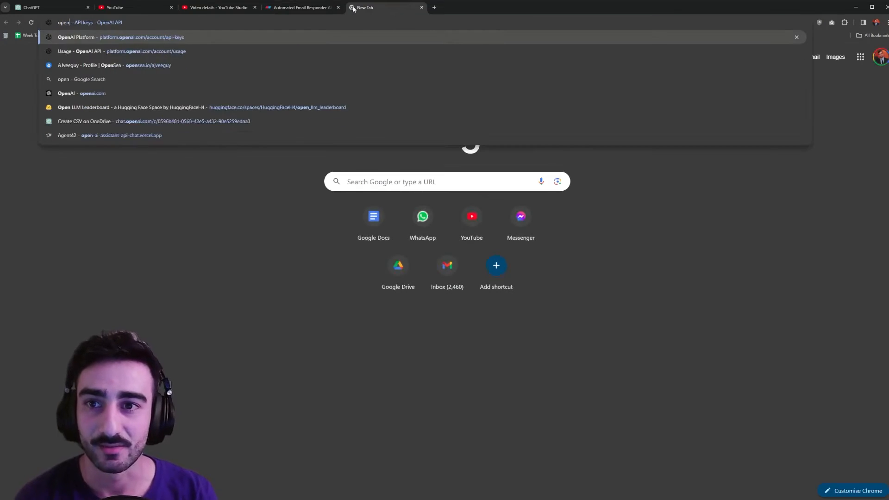
{"action": "left_click", "coordinate": [81, 93]}
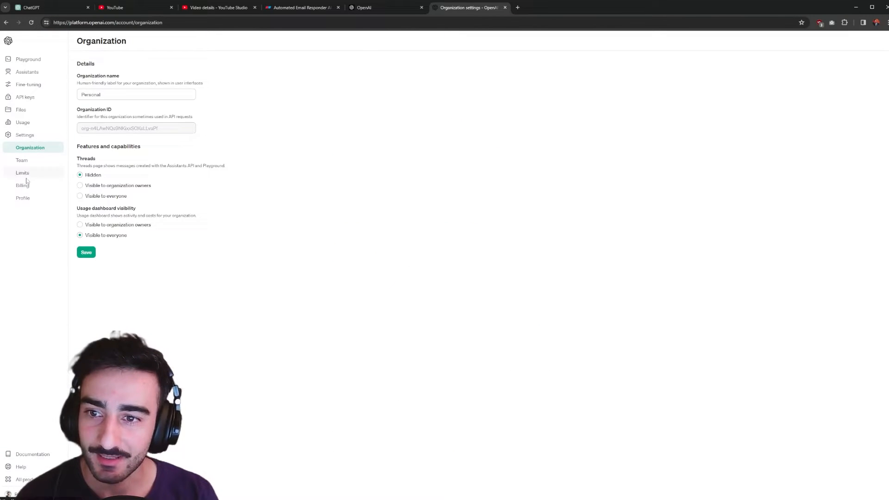
{"action": "left_click", "coordinate": [23, 185]}
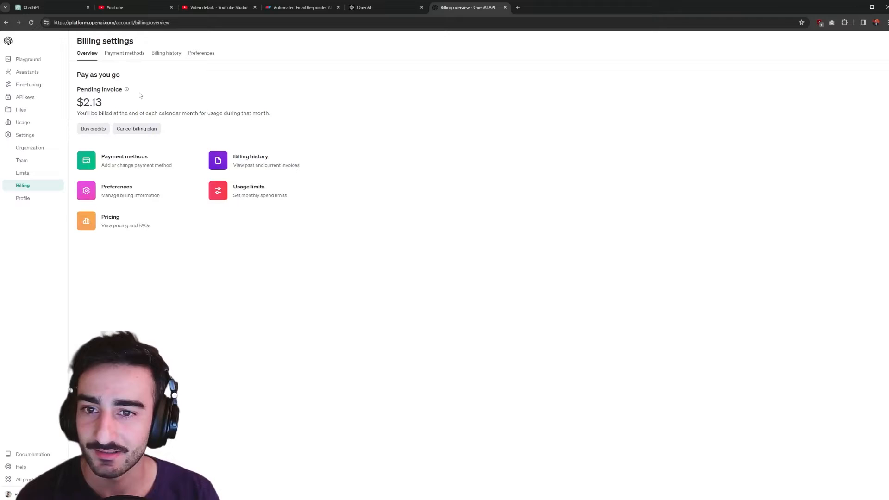
{"action": "mouse_move", "coordinate": [27, 71]}
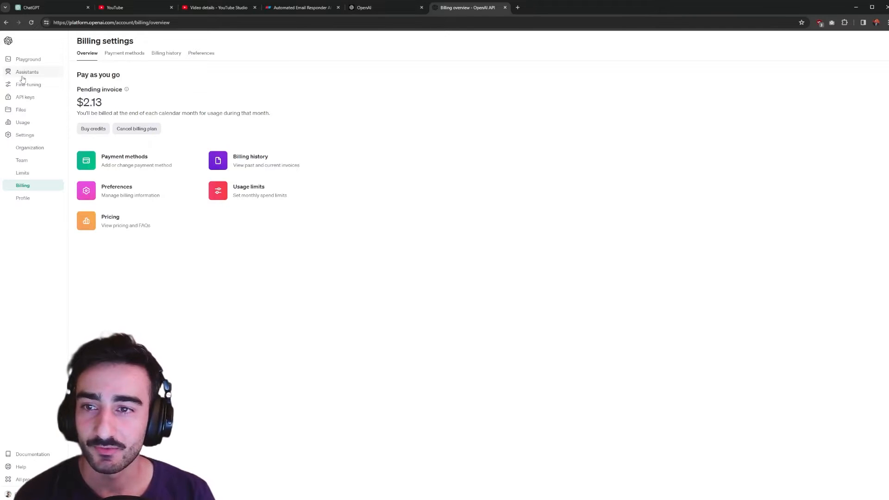
{"action": "left_click", "coordinate": [27, 71]}
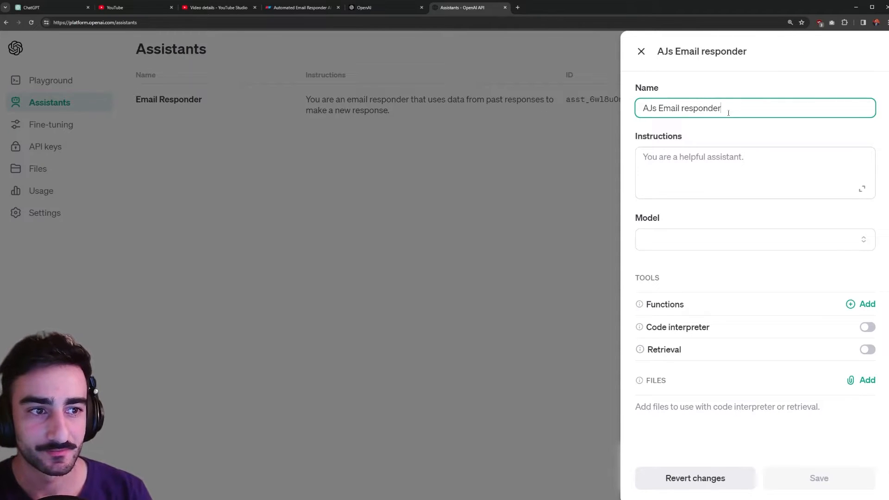
- Write the knowledge-base responder instructions, choose gpt-4-turbo-preview, and enable Retrieval
{"action": "type", "text": "You will b"}
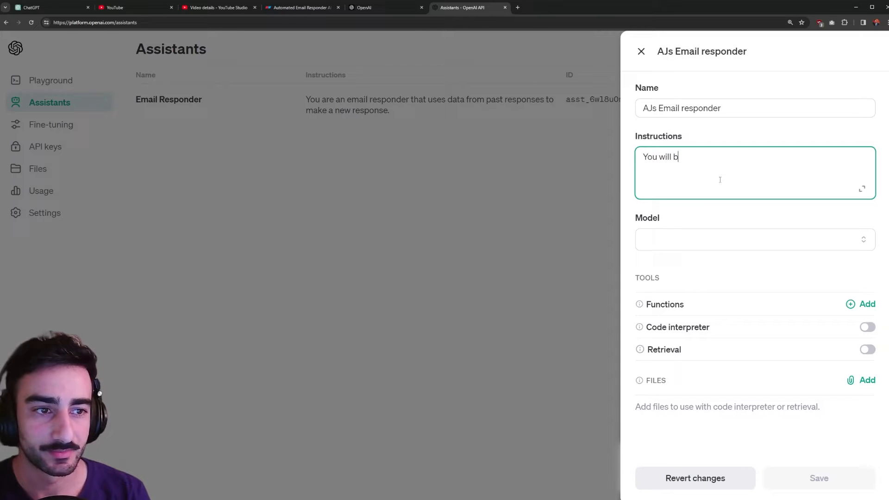
{"action": "type", "text": "e responding to email"}
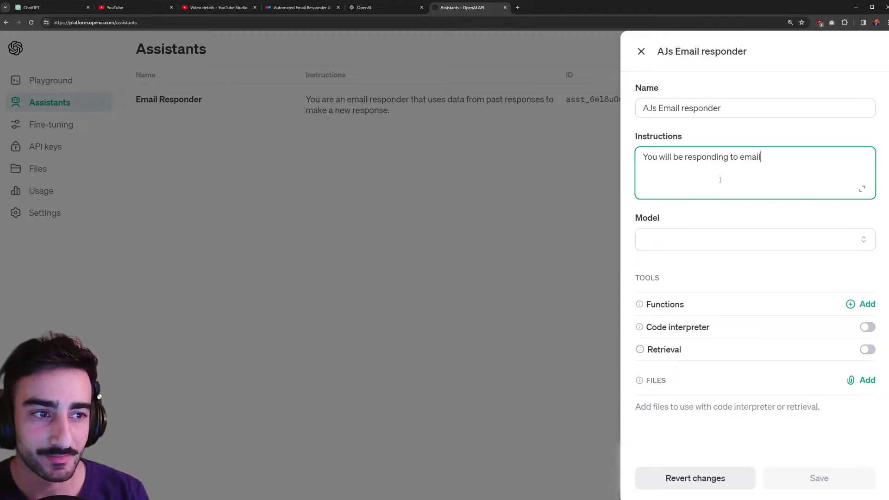
{"action": "type", "text": "s based on the"}
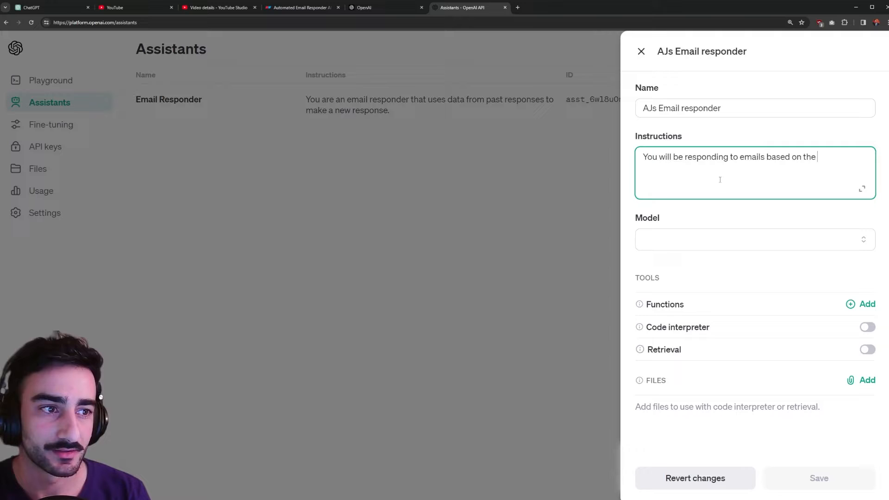
{"action": "type", "text": "knowledge base proi"}
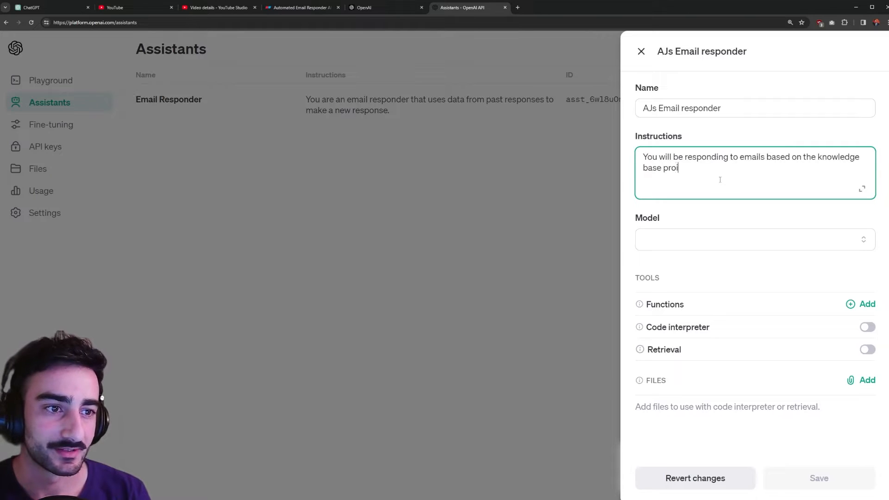
{"action": "left_click", "coordinate": [753, 239]}
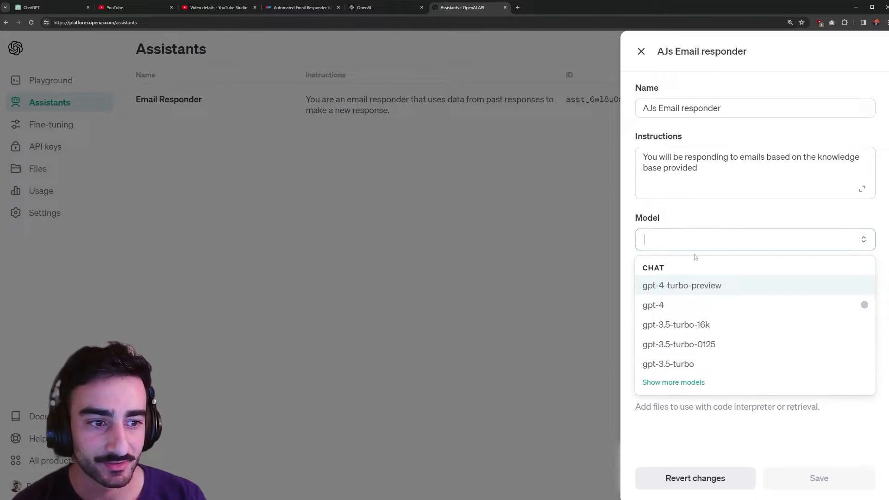
{"action": "left_click", "coordinate": [681, 285]}
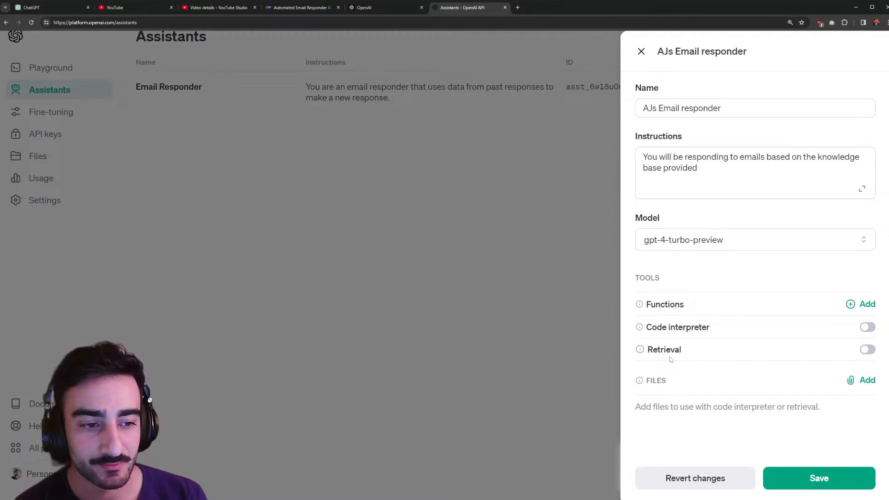
{"action": "left_click", "coordinate": [866, 349]}
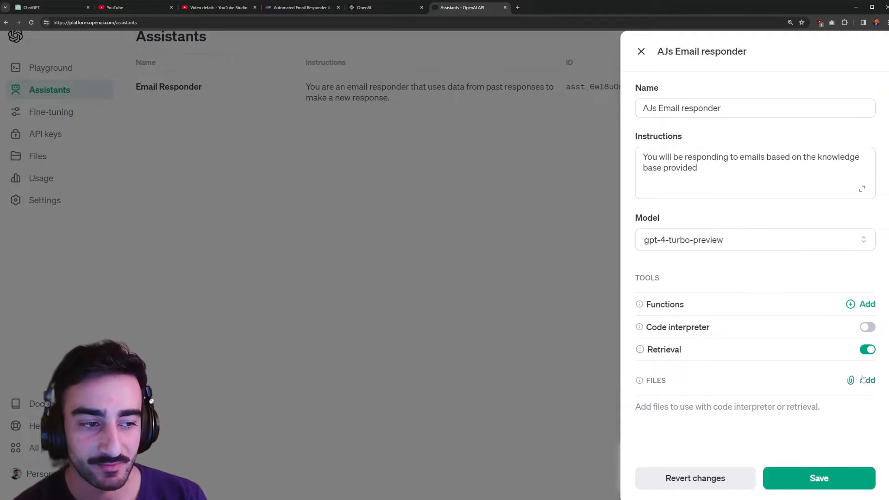
{"action": "mouse_move", "coordinate": [811, 375]}
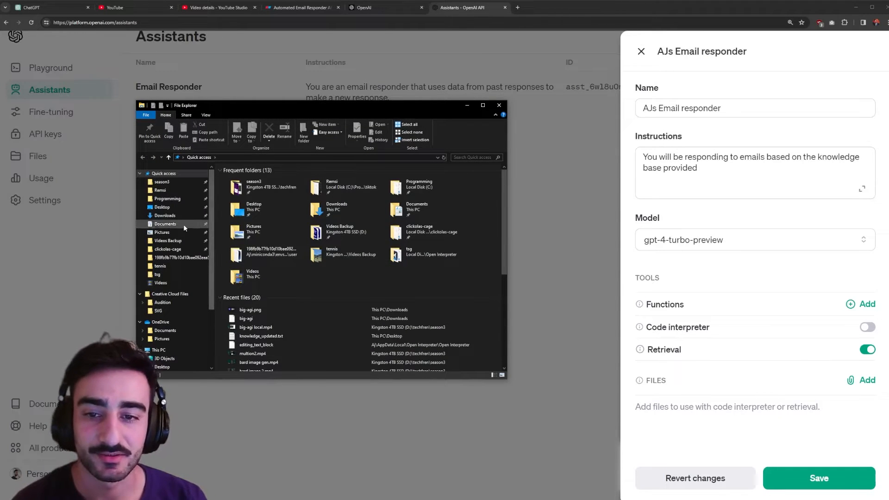
- Attach knowledge_updated.txt to the assistant and save it
{"action": "double_click", "coordinate": [261, 335]}
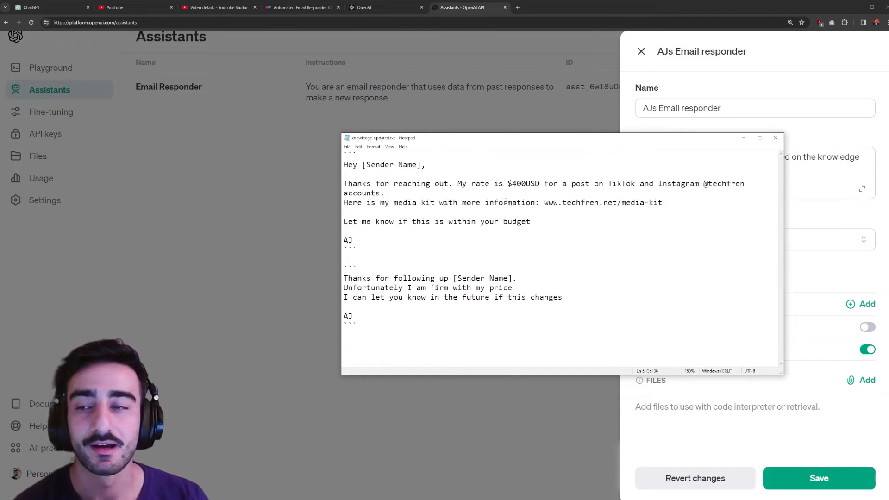
{"action": "left_click_drag", "start_coordinate": [343, 165], "coordinate": [352, 240]}
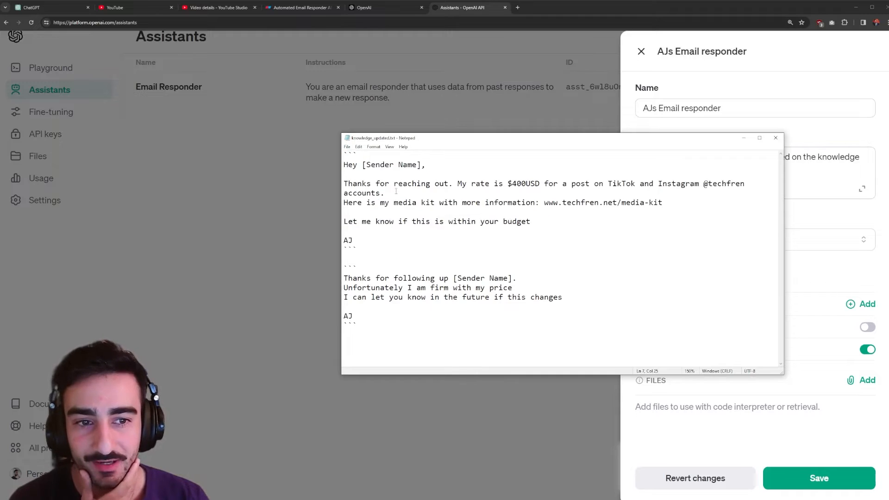
{"action": "left_click_drag", "start_coordinate": [412, 183], "coordinate": [507, 183]}
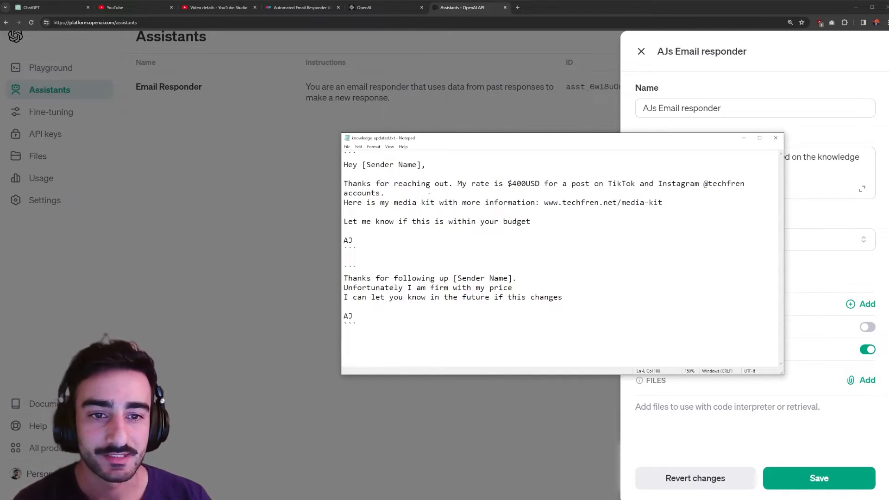
{"action": "left_click_drag", "start_coordinate": [343, 184], "coordinate": [452, 183]}
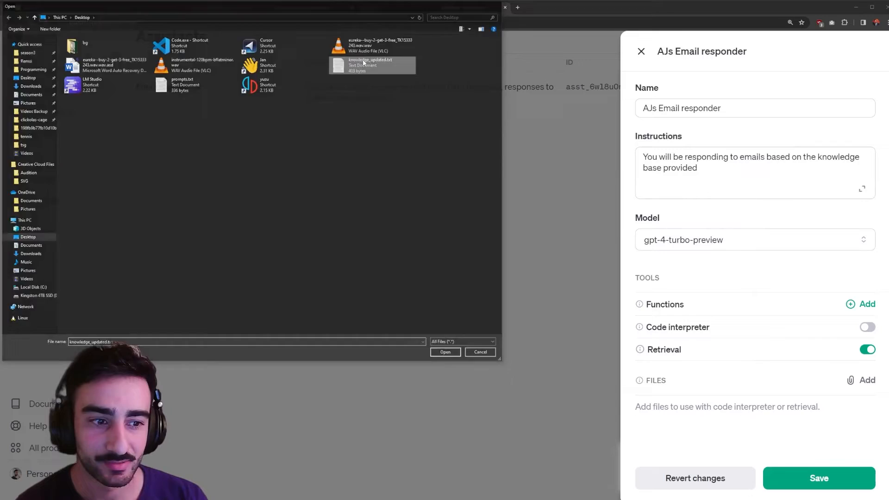
{"action": "left_click", "coordinate": [445, 352]}
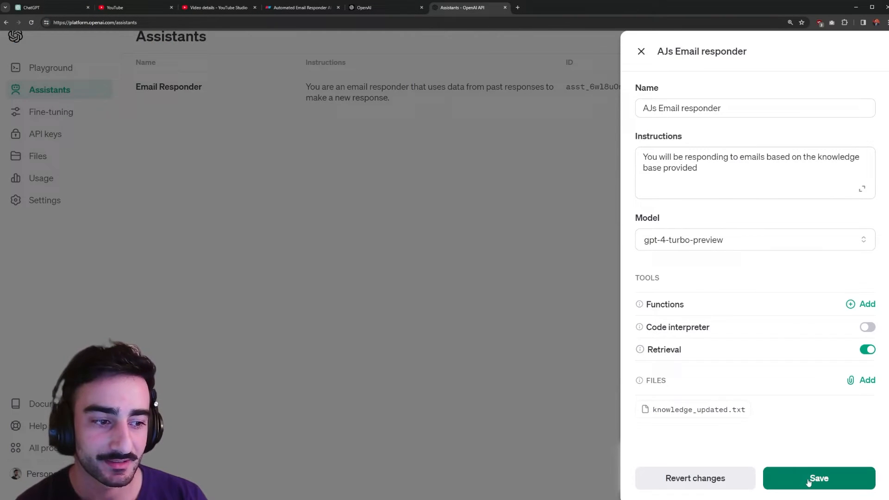
{"action": "left_click", "coordinate": [818, 478]}
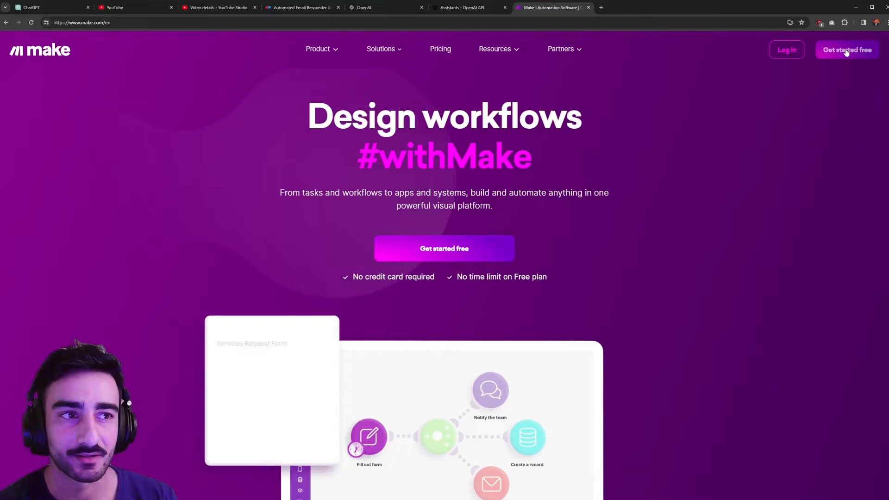
- Log in to Make.com and create a new blank scenario from the dashboard
{"action": "left_click", "coordinate": [846, 50]}
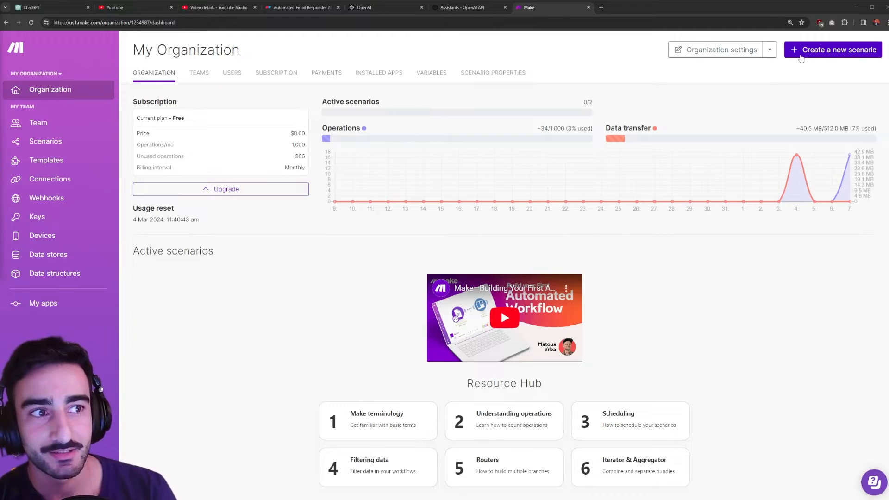
{"action": "left_click", "coordinate": [832, 50]}
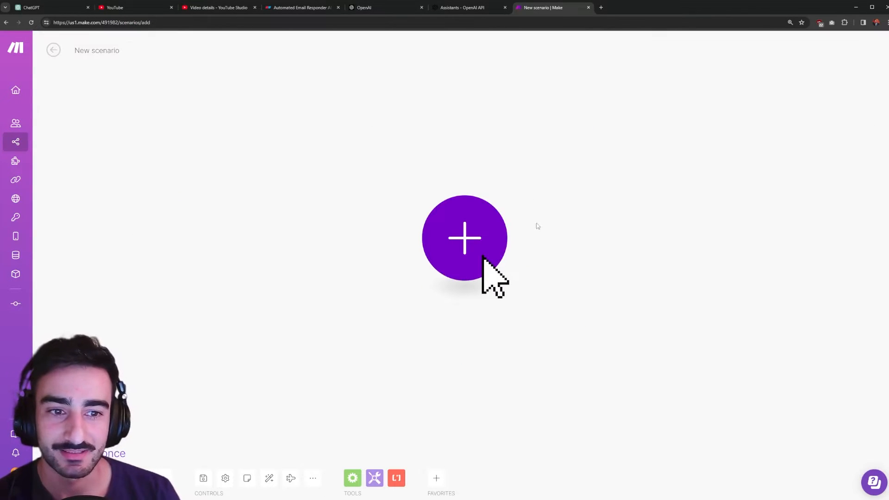
- Add a Gmail Watch Emails trigger on Inbox for unread emails, starting from now on
{"action": "left_click", "coordinate": [464, 237]}
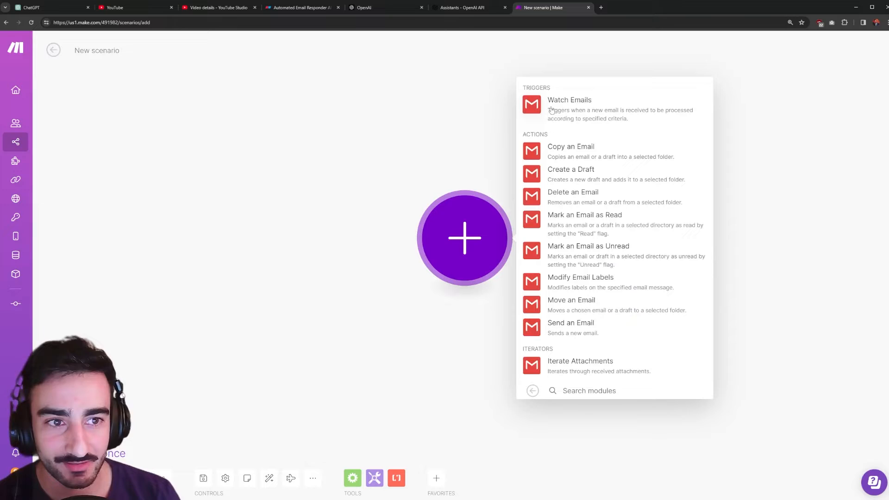
{"action": "left_click", "coordinate": [568, 100]}
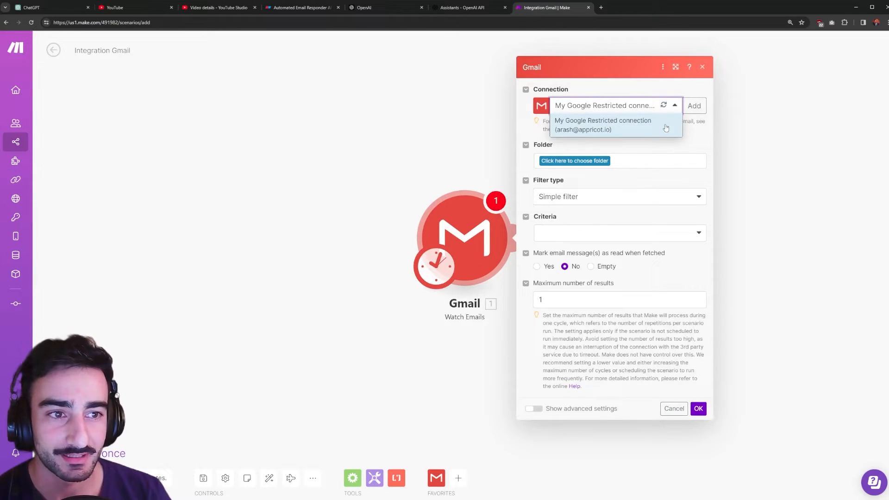
{"action": "left_click", "coordinate": [603, 125]}
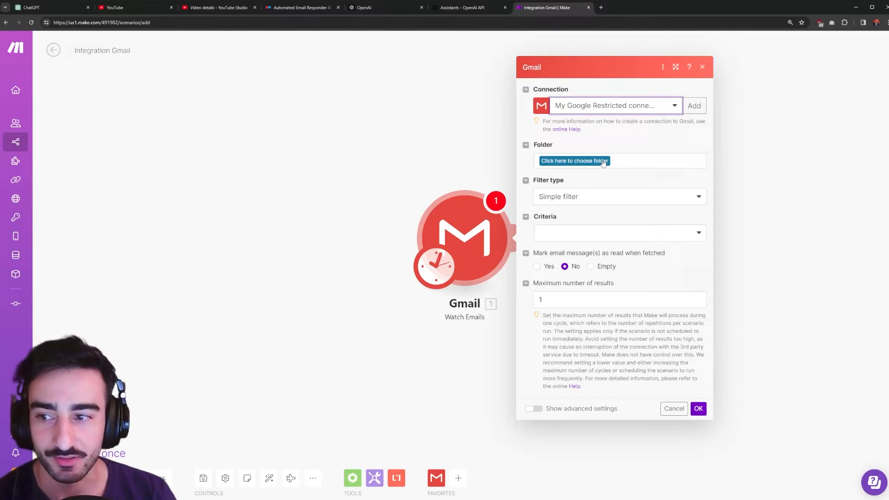
{"action": "left_click", "coordinate": [573, 161]}
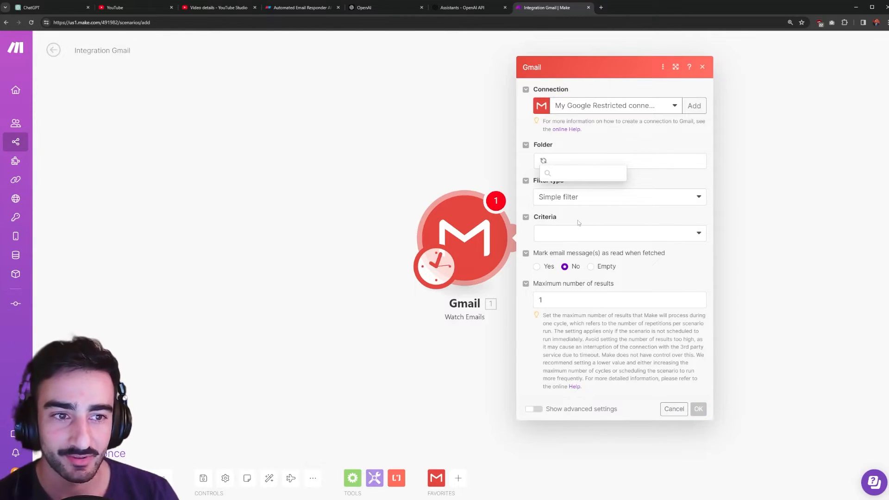
{"action": "left_click", "coordinate": [617, 233]}
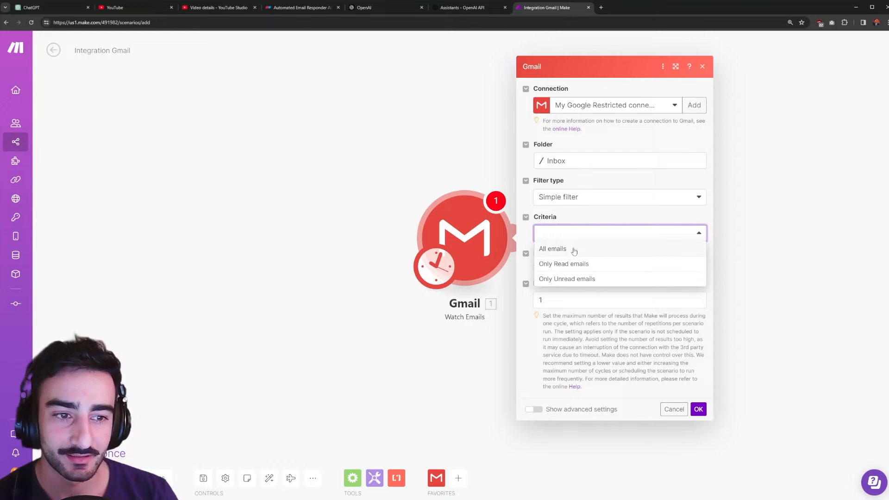
{"action": "left_click", "coordinate": [566, 278]}
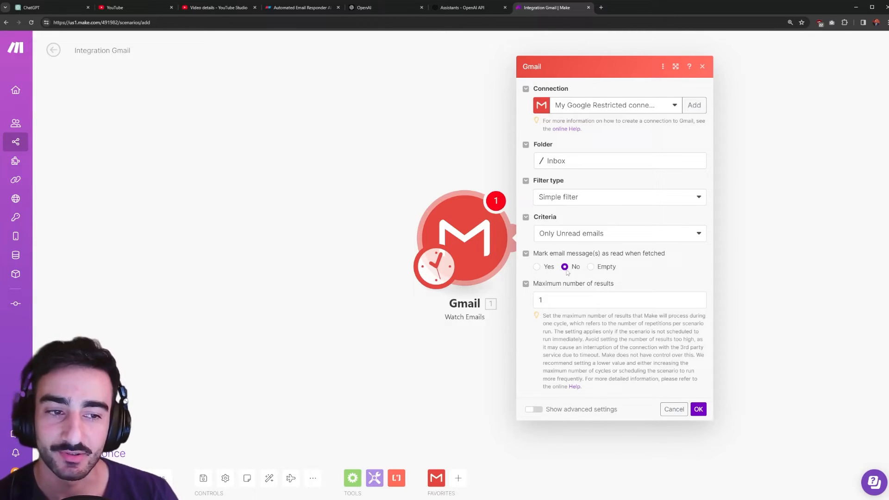
{"action": "left_click", "coordinate": [618, 299]}
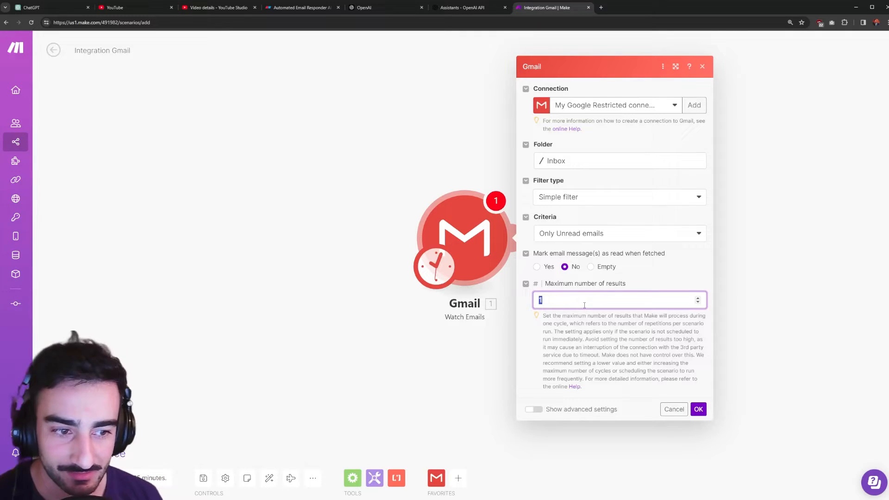
{"action": "left_click", "coordinate": [698, 408]}
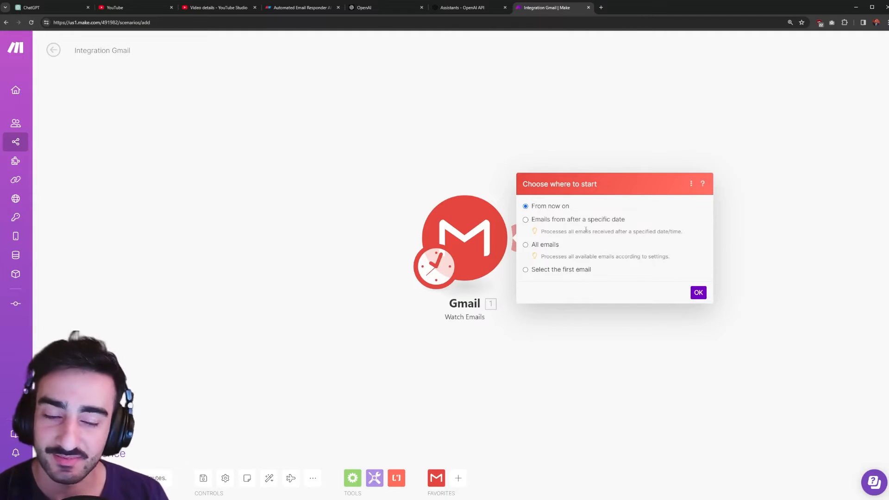
{"action": "left_click", "coordinate": [697, 292]}
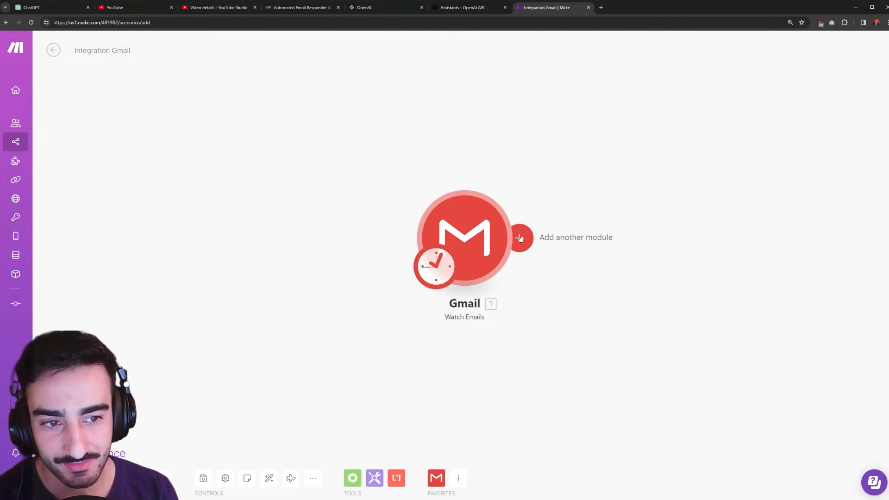
- Add an OpenAI Message an Assistant module after Gmail and begin adding a connection
{"action": "left_click", "coordinate": [519, 237]}
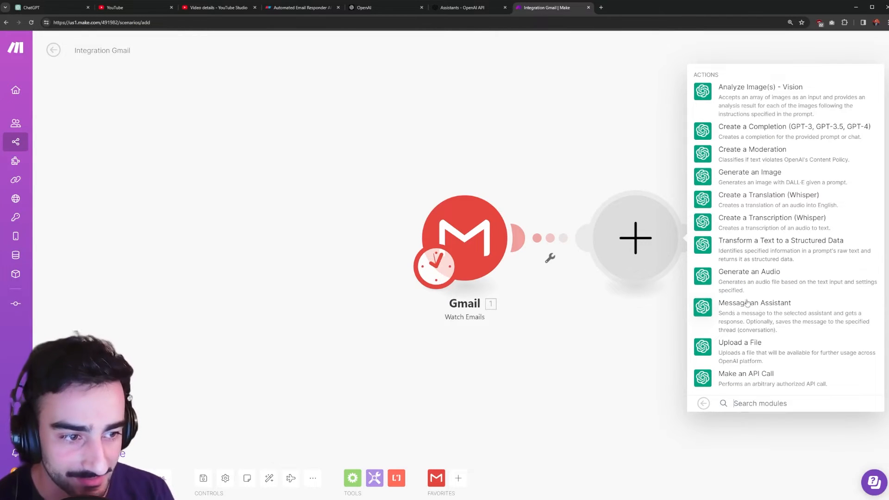
{"action": "left_click", "coordinate": [755, 302]}
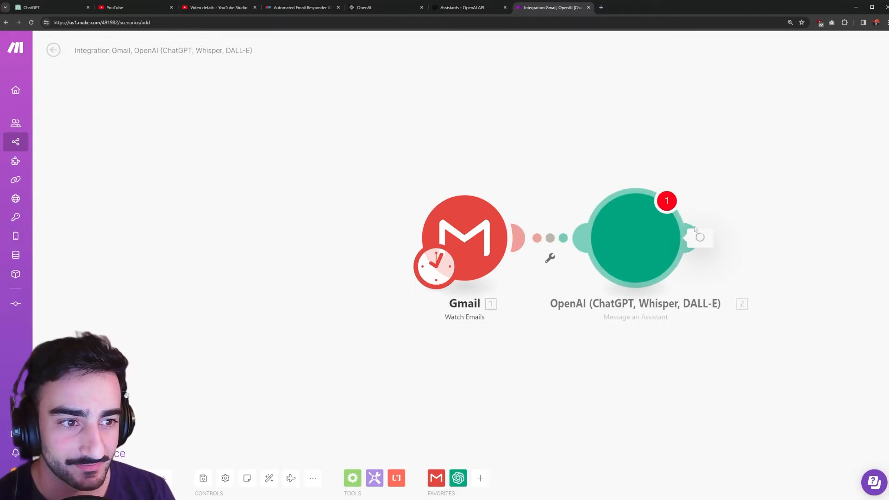
{"action": "left_click", "coordinate": [634, 238]}
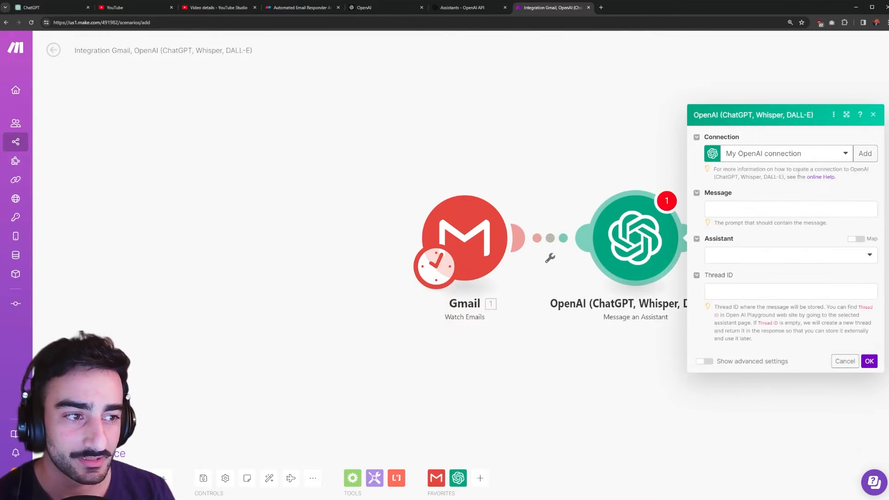
{"action": "left_click", "coordinate": [864, 153]}
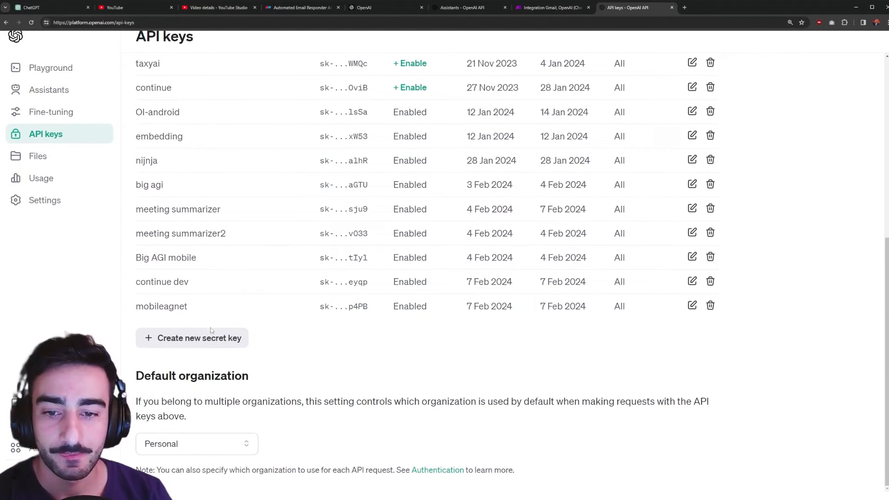
- Create and copy a new OpenAI secret key named 'email'
{"action": "left_click", "coordinate": [199, 338]}
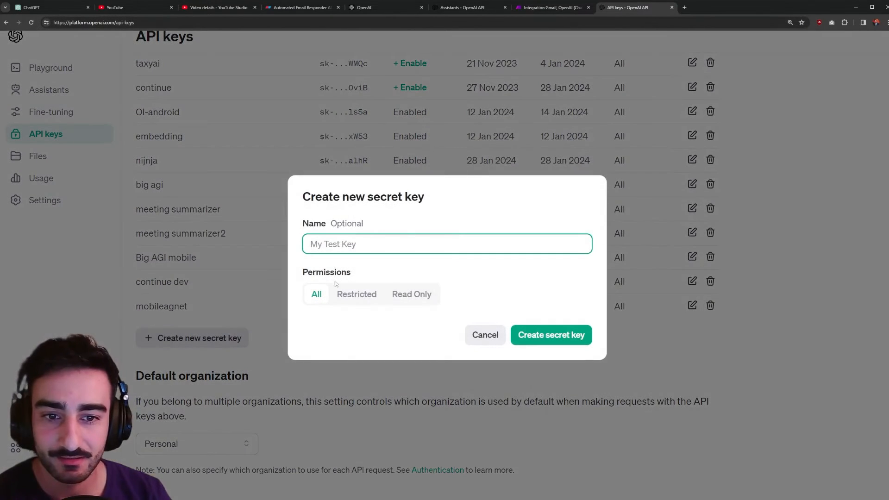
{"action": "type", "text": "dsafasdfasdf"}
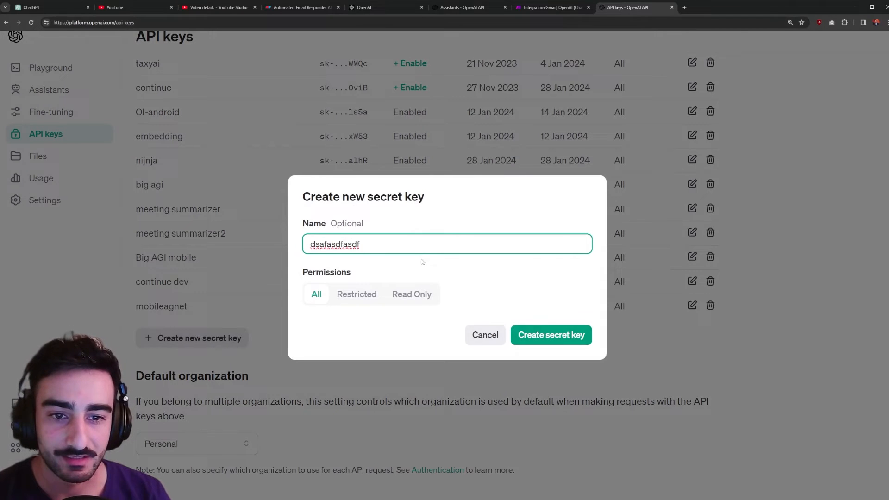
{"action": "type", "text": "email responder"}
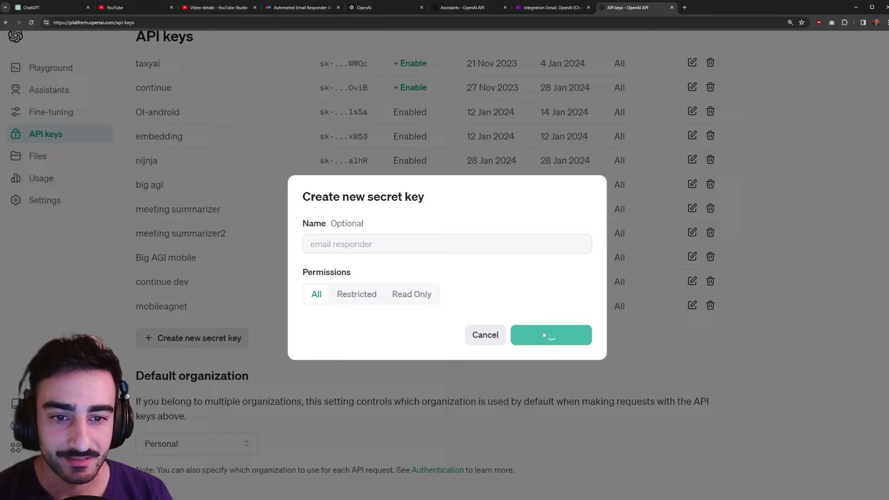
{"action": "left_click", "coordinate": [550, 335]}
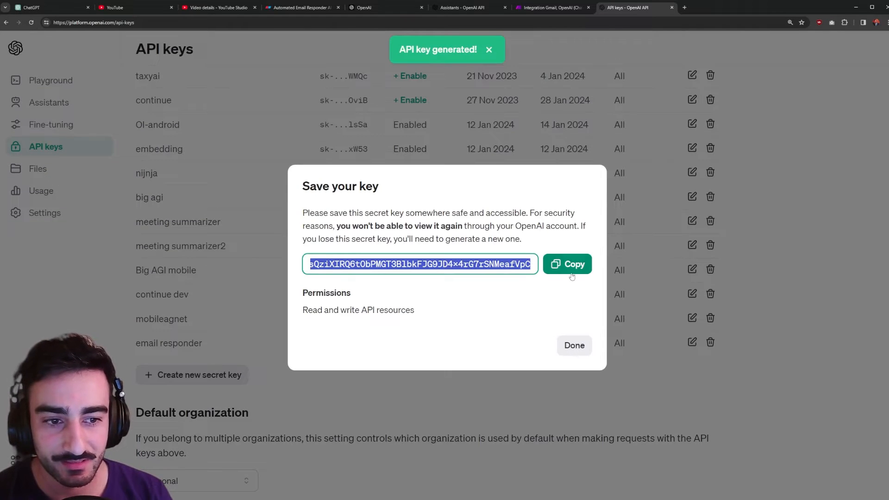
{"action": "left_click", "coordinate": [566, 263]}
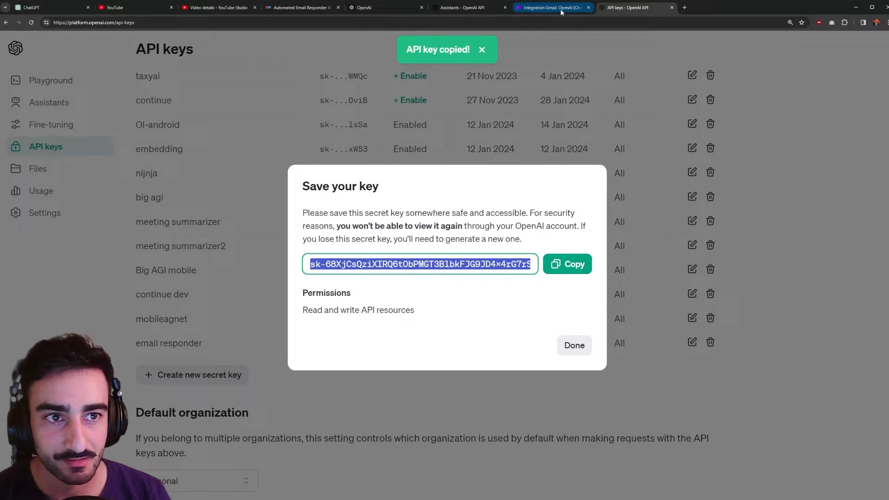
{"action": "left_click", "coordinate": [552, 8]}
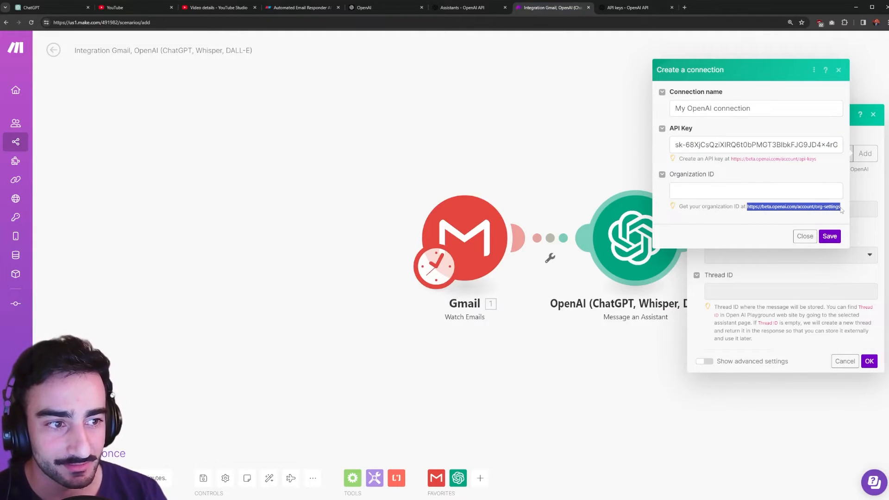
{"action": "left_click", "coordinate": [624, 7]}
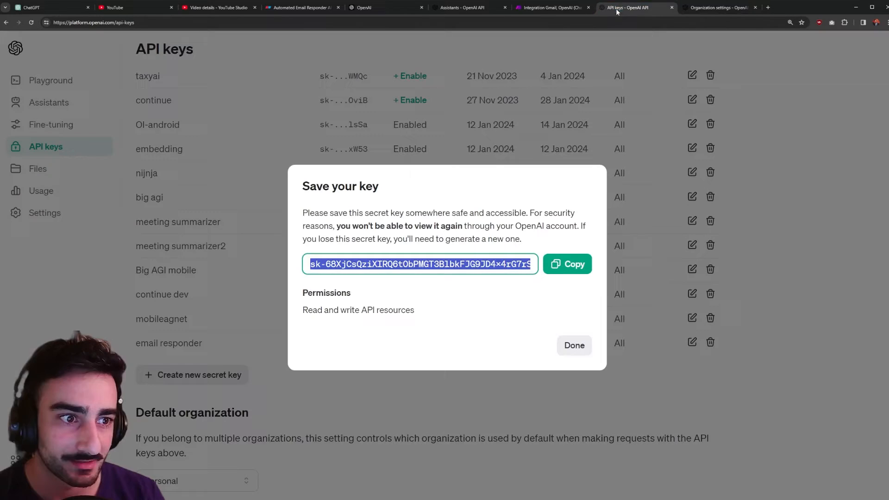
{"action": "left_click", "coordinate": [550, 7]}
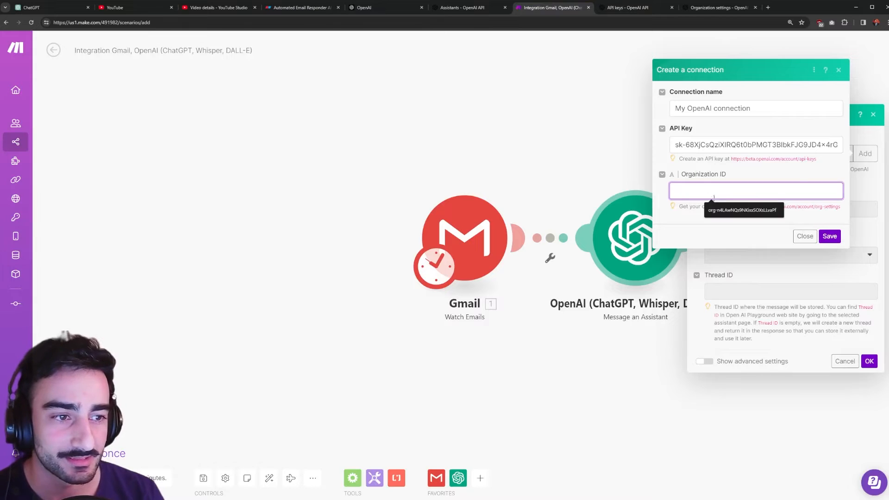
{"action": "type", "text": "org-n4LAwNQs9NKixxSOXsLLvaPf"}
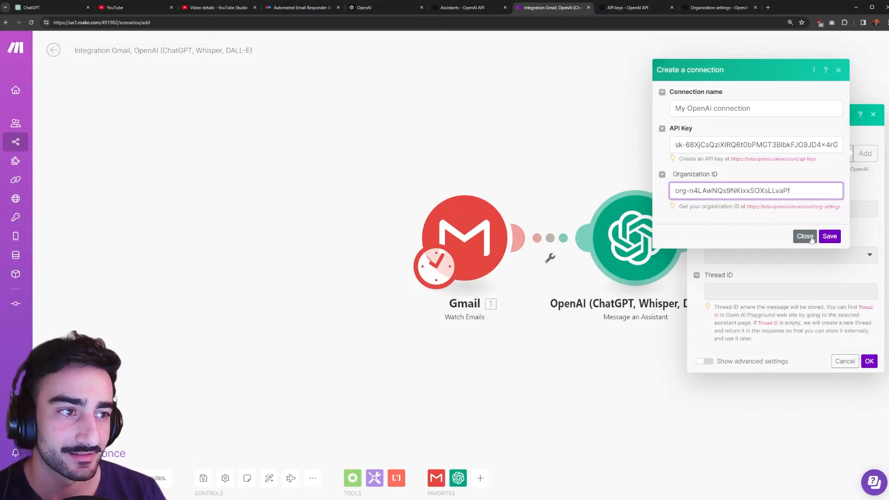
{"action": "left_click", "coordinate": [829, 235]}
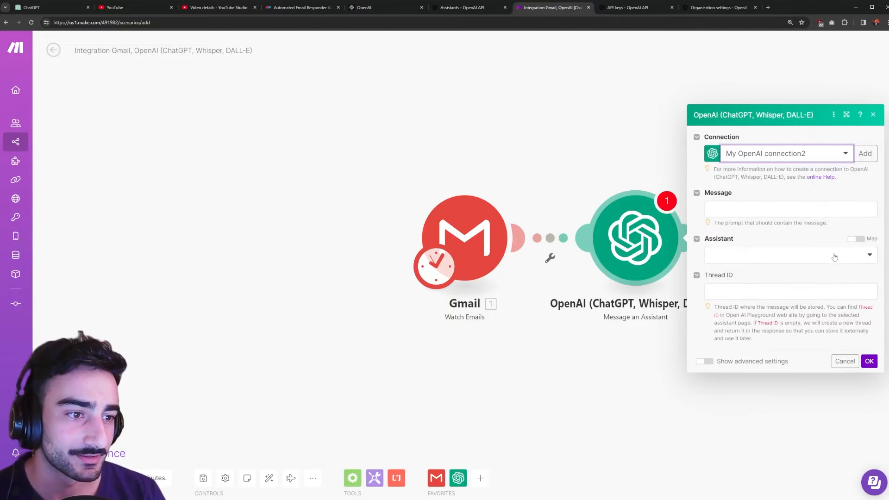
- Set the message to 'Respond to this email:' with Gmail's Text content inside ``` fences
{"action": "left_click", "coordinate": [868, 360]}
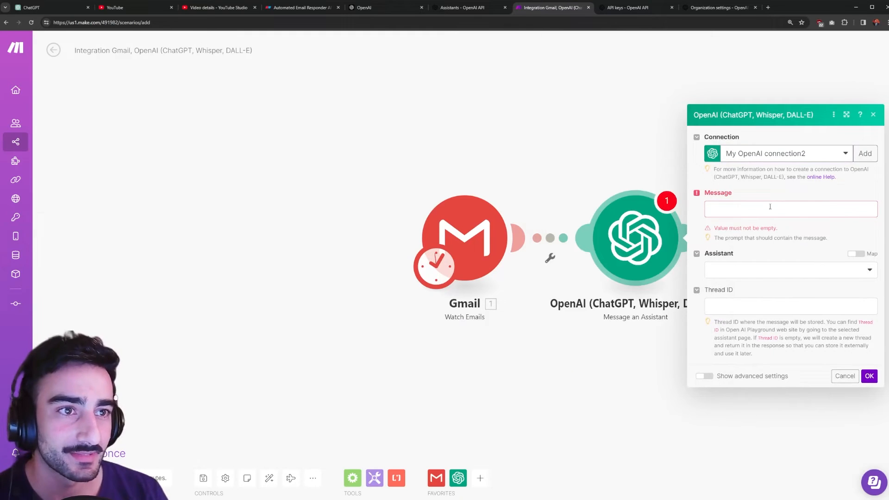
{"action": "left_click", "coordinate": [790, 208]}
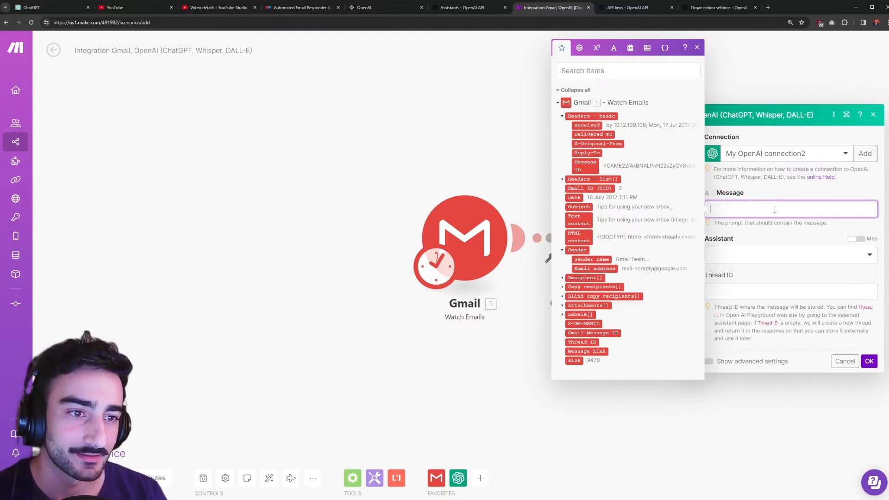
{"action": "type", "text": "Respond to this email:"}
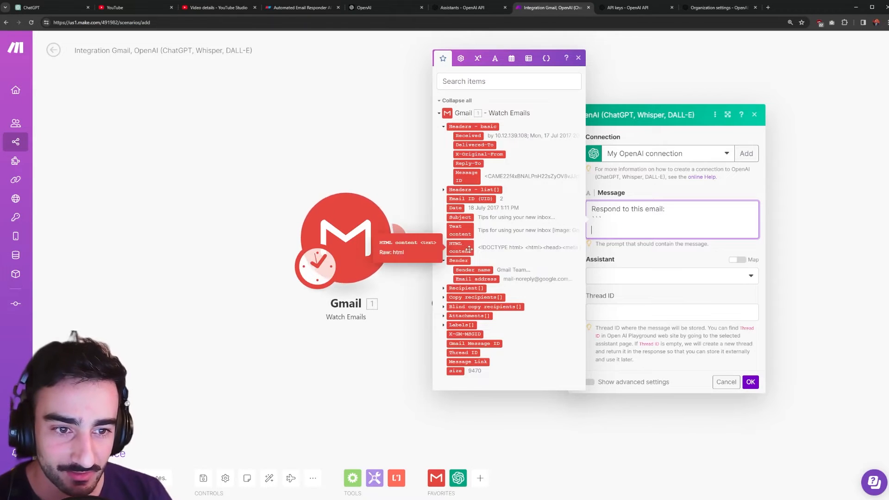
{"action": "mouse_move", "coordinate": [460, 217]}
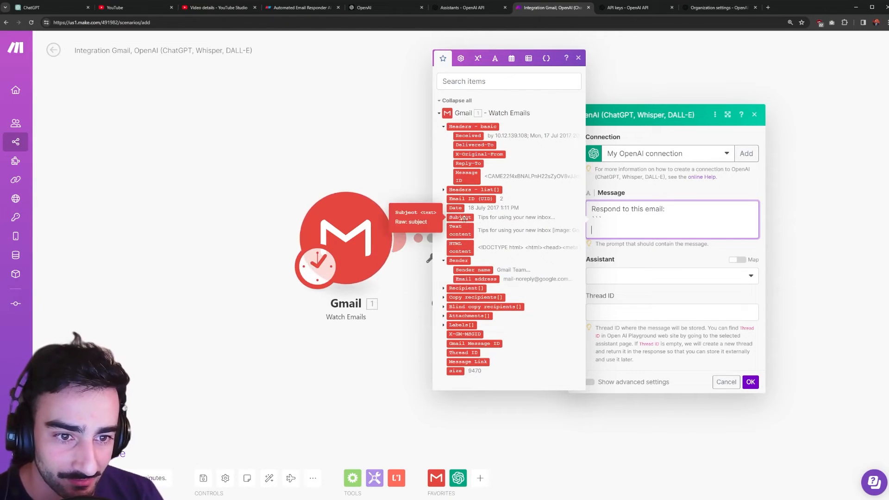
{"action": "mouse_move", "coordinate": [460, 229]}
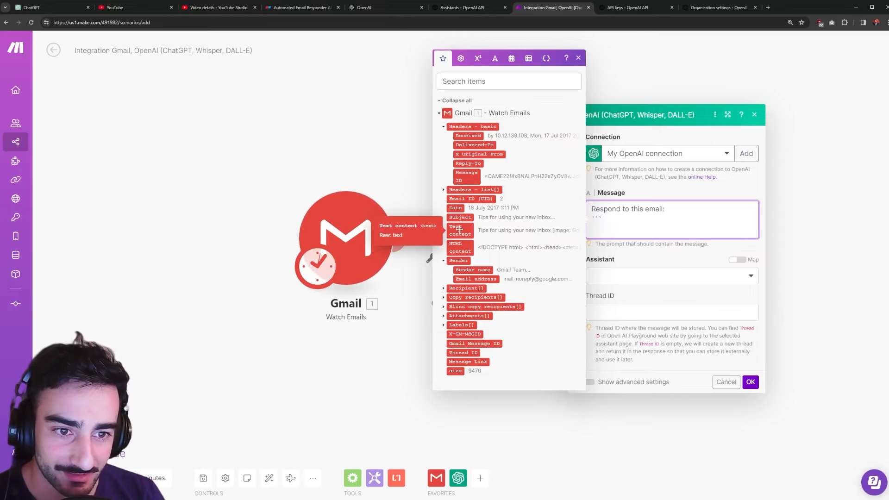
{"action": "left_click", "coordinate": [460, 230]}
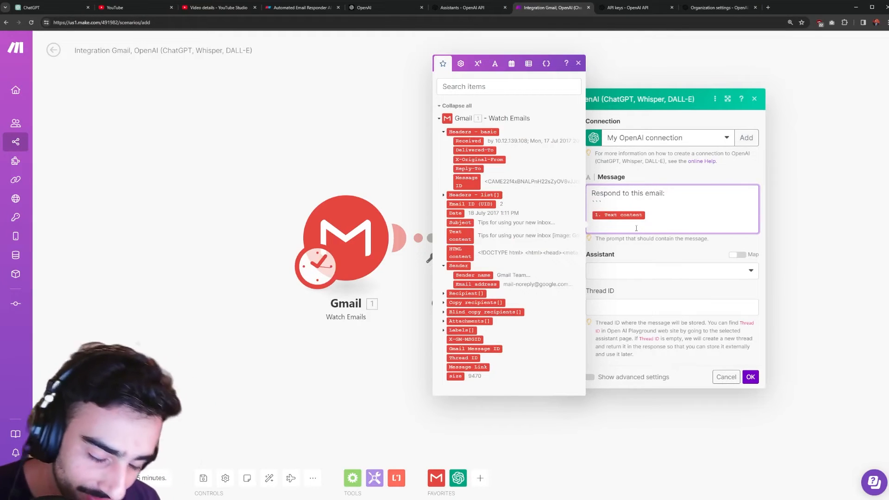
{"action": "type", "text": "```"}
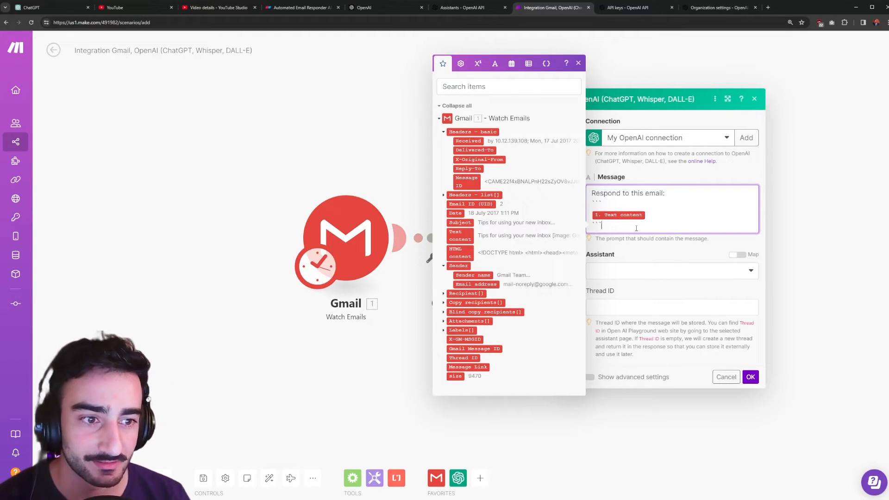
- Select the AJs Email responder assistant and confirm the OpenAI module
{"action": "left_click", "coordinate": [672, 270]}
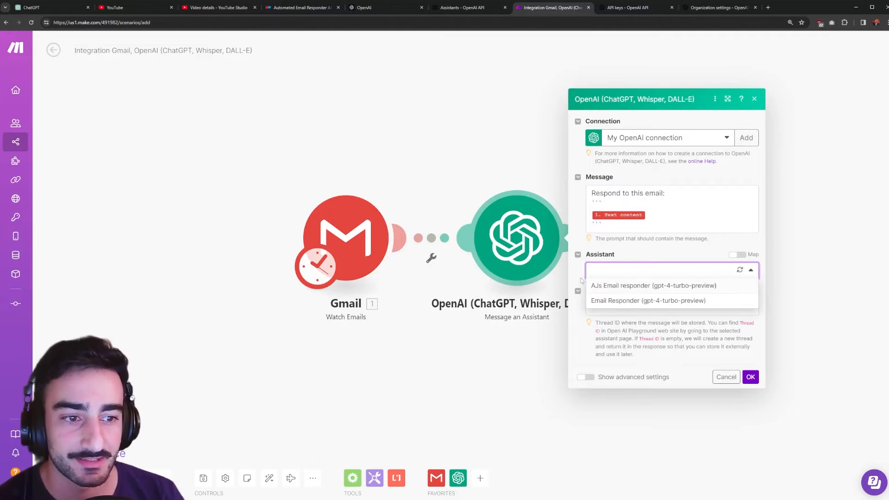
{"action": "left_click", "coordinate": [653, 285]}
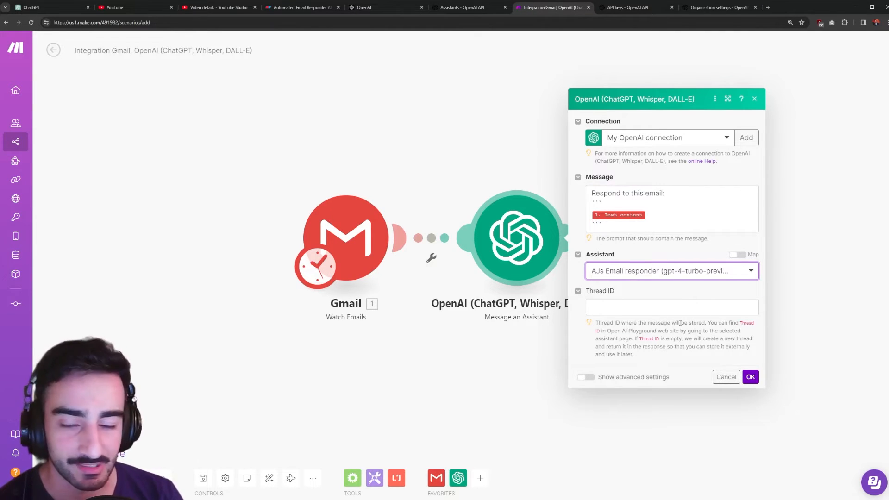
{"action": "mouse_move", "coordinate": [707, 381]}
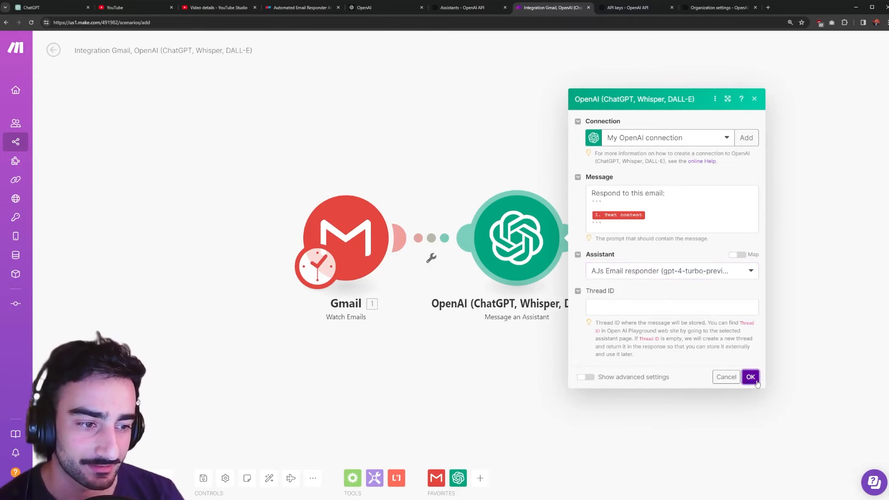
{"action": "left_click", "coordinate": [749, 377]}
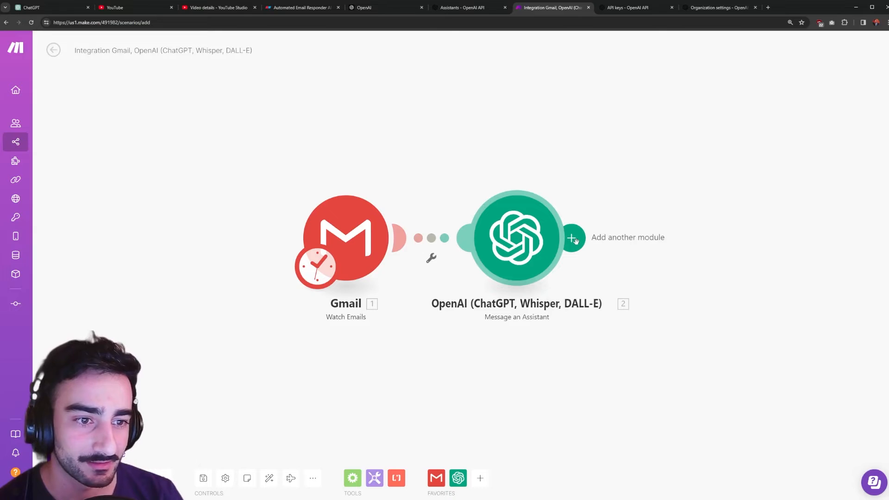
- Add a Gmail Create a Draft module saving to the Drafts folder
{"action": "left_click", "coordinate": [571, 237]}
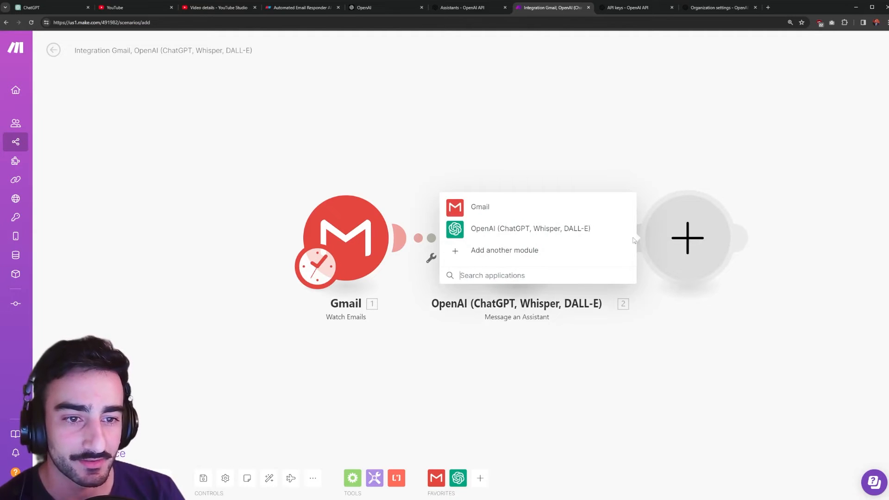
{"action": "left_click", "coordinate": [479, 206]}
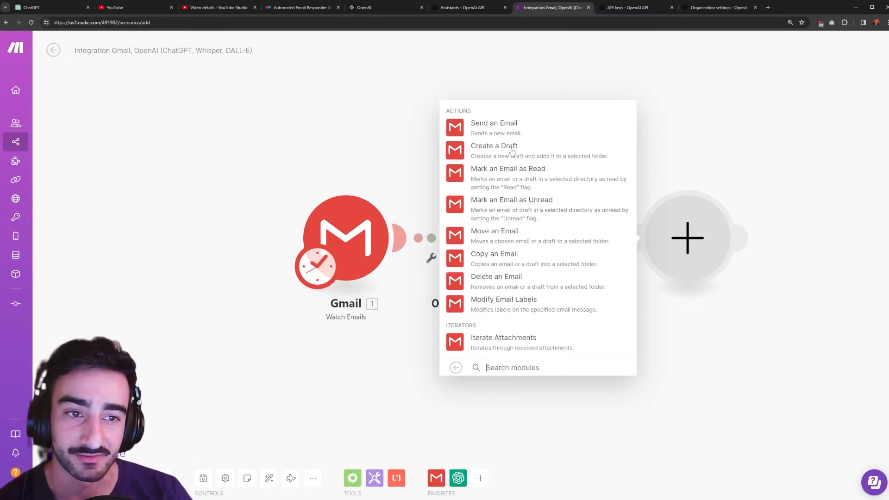
{"action": "left_click", "coordinate": [493, 146]}
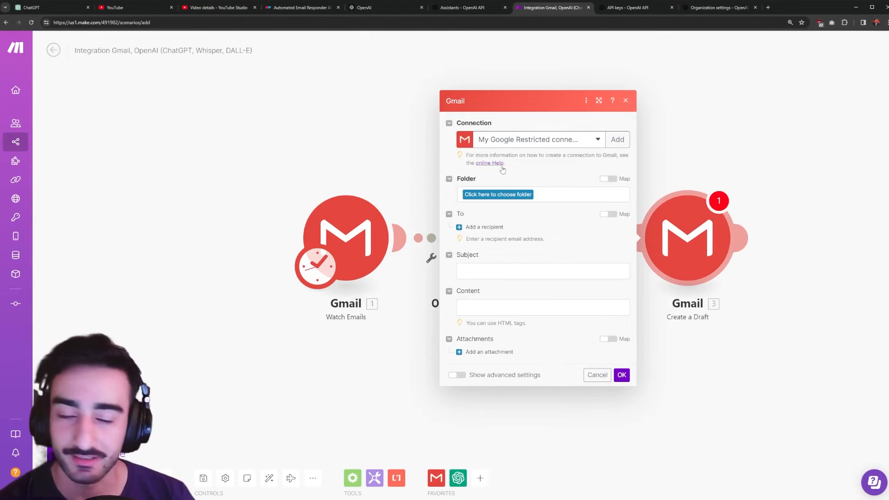
{"action": "left_click", "coordinate": [497, 194]}
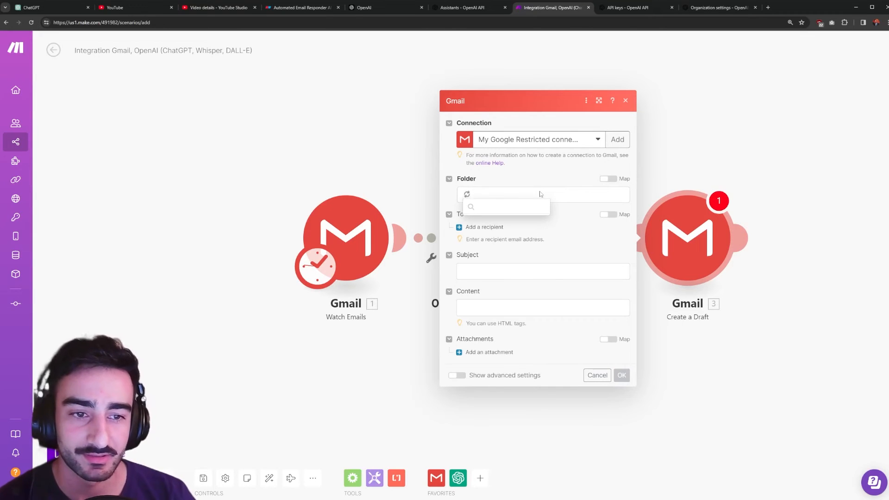
{"action": "left_click", "coordinate": [480, 194]}
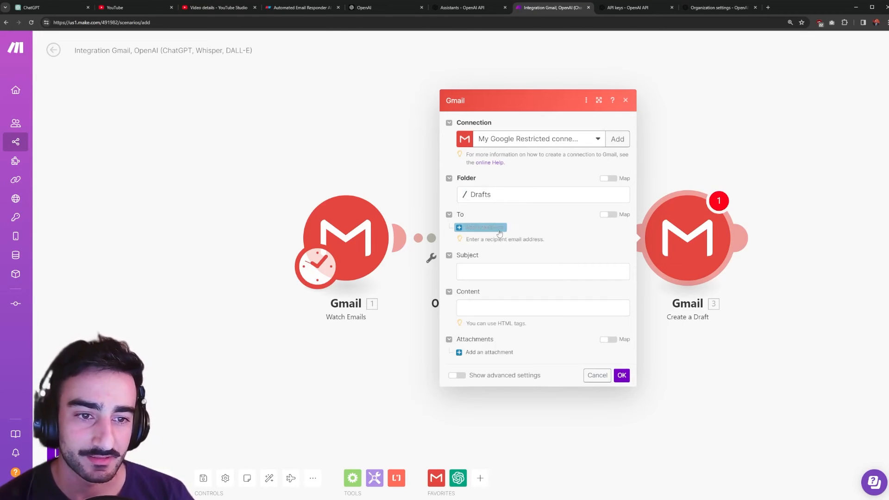
- Address the draft to the sender, with subject 'Re:' plus original subject and the assistant's reply as content
{"action": "left_click", "coordinate": [482, 228]}
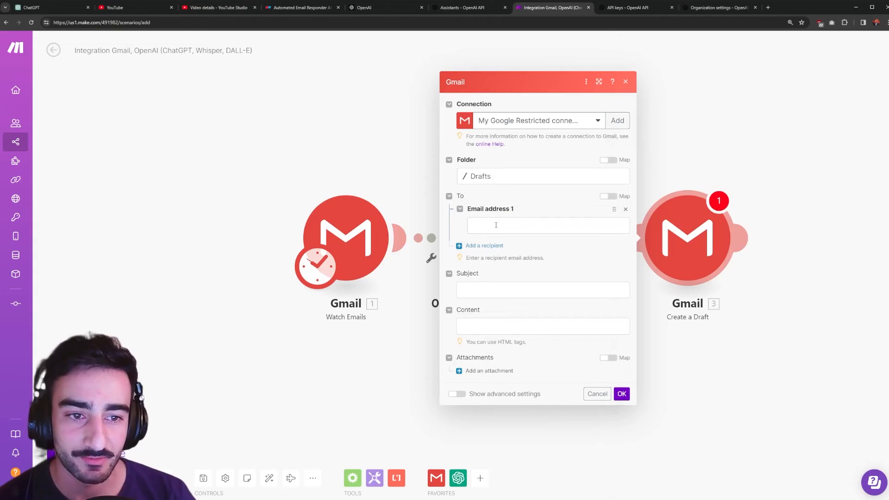
{"action": "left_click", "coordinate": [547, 225]}
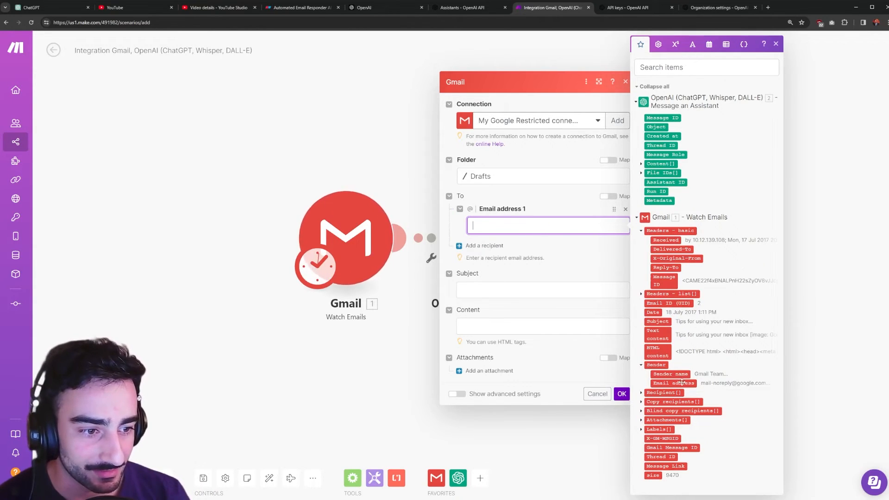
{"action": "left_click", "coordinate": [673, 382]}
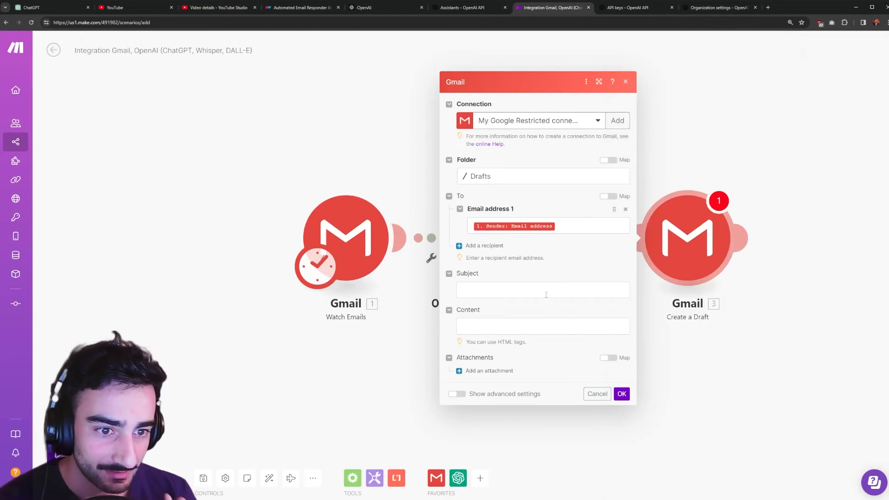
{"action": "left_click", "coordinate": [541, 290]}
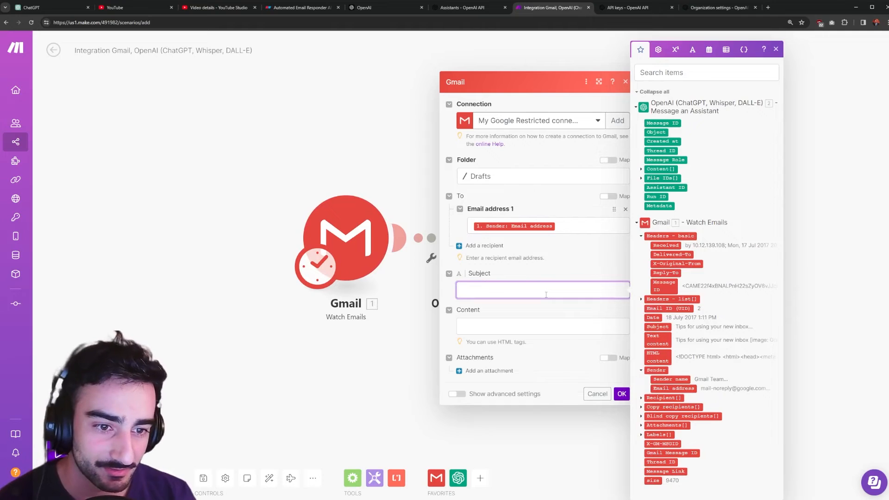
{"action": "type", "text": "Re:"}
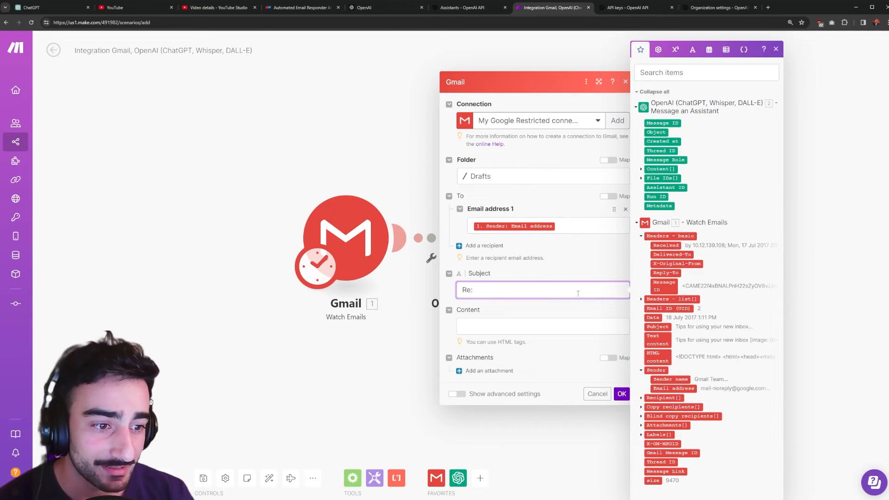
{"action": "left_click", "coordinate": [657, 326]}
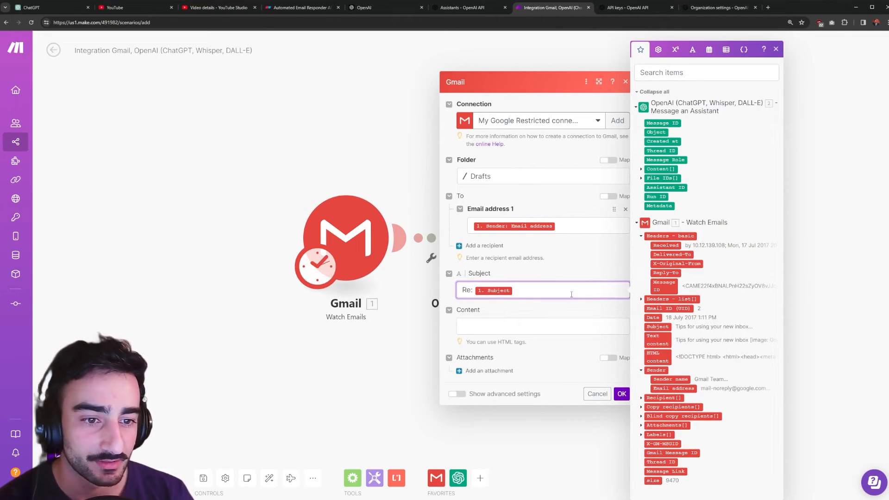
{"action": "left_click", "coordinate": [541, 325]}
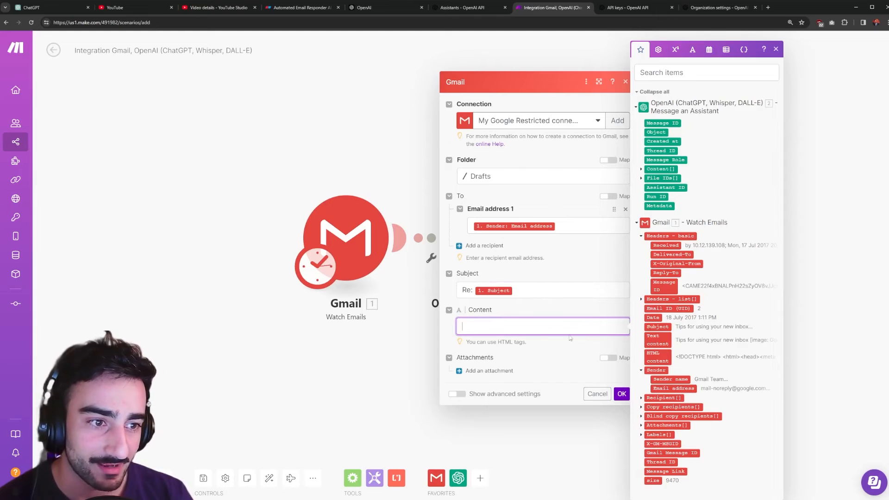
{"action": "left_click", "coordinate": [642, 169]}
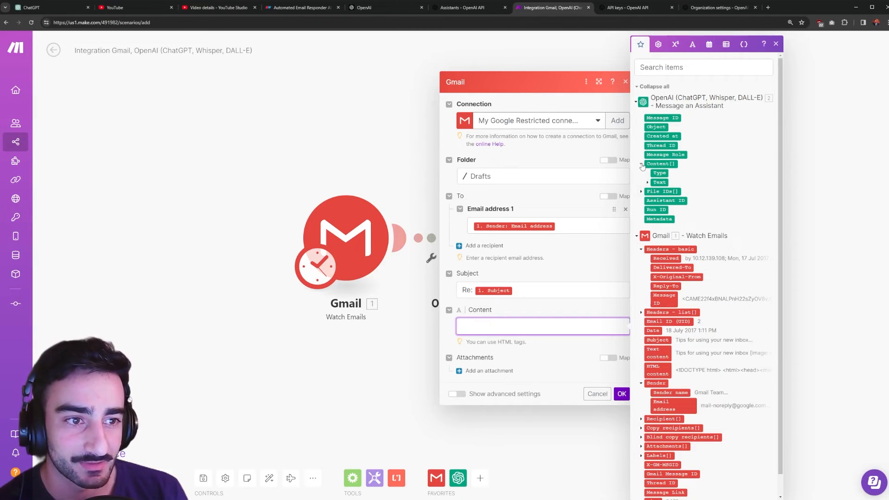
{"action": "left_click", "coordinate": [648, 182]}
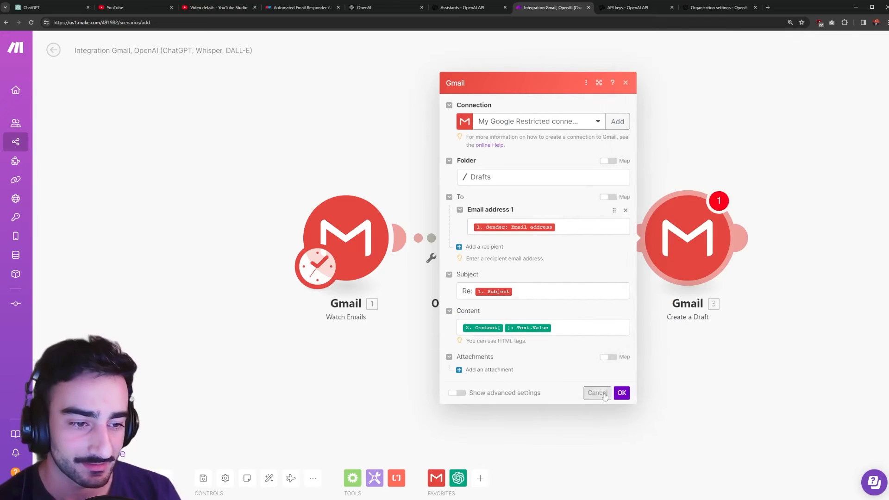
{"action": "left_click", "coordinate": [597, 393]}
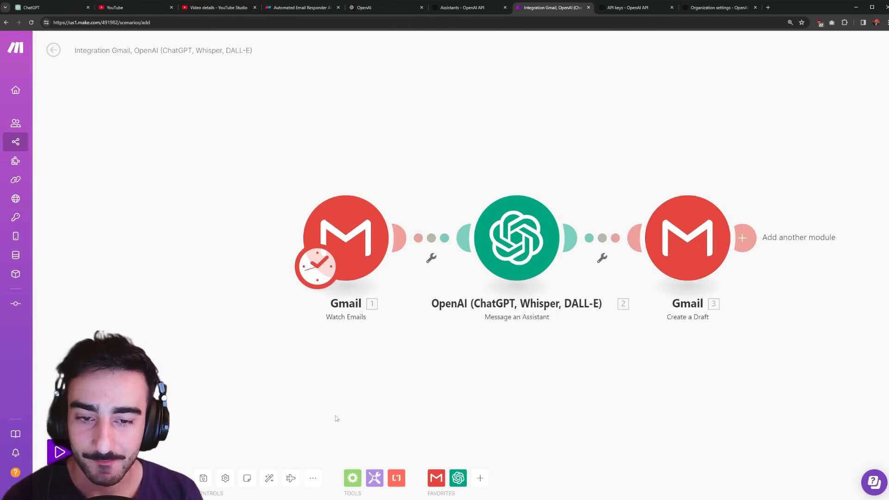
{"action": "left_click", "coordinate": [714, 7]}
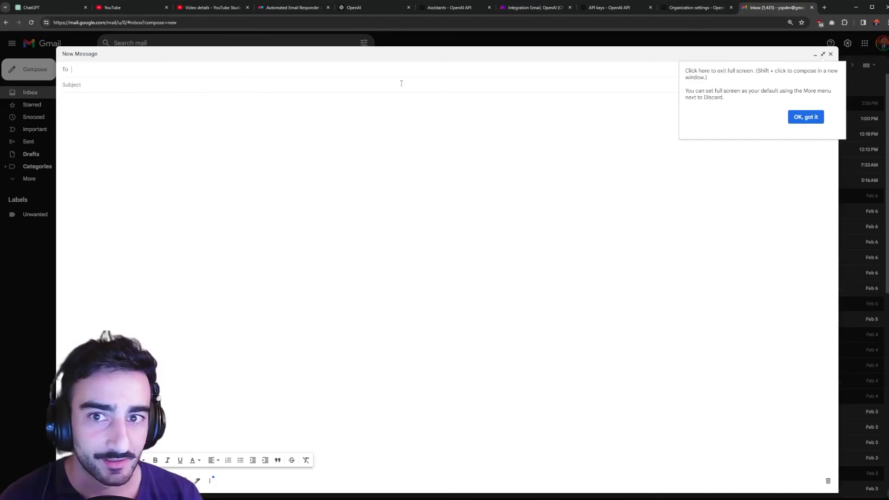
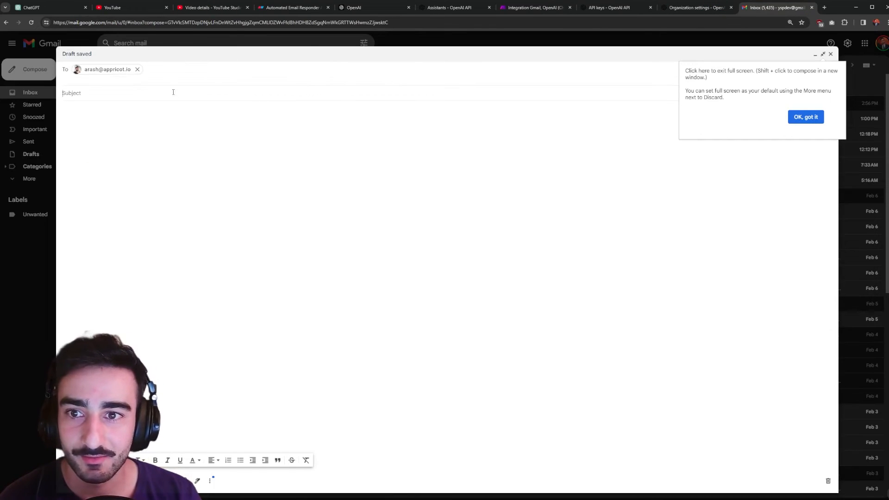
{"action": "type", "text": "hey techren"}
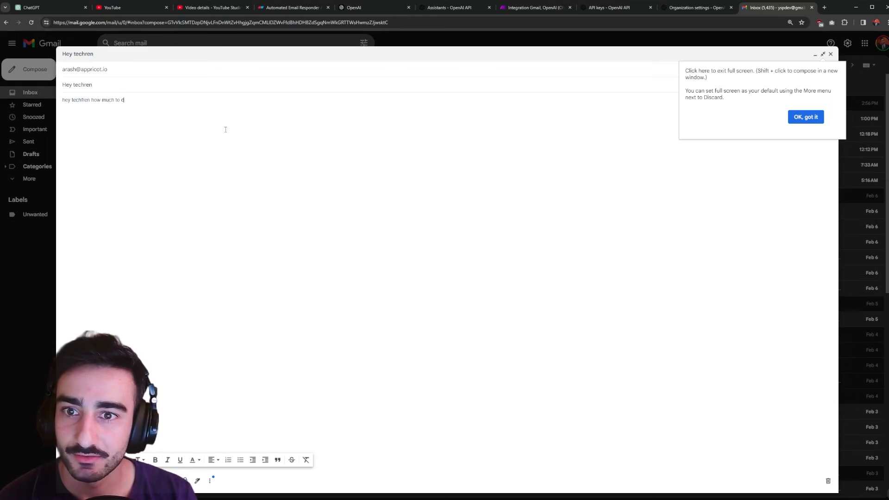
{"action": "type", "text": "oyou charge for a tiktok video?"}
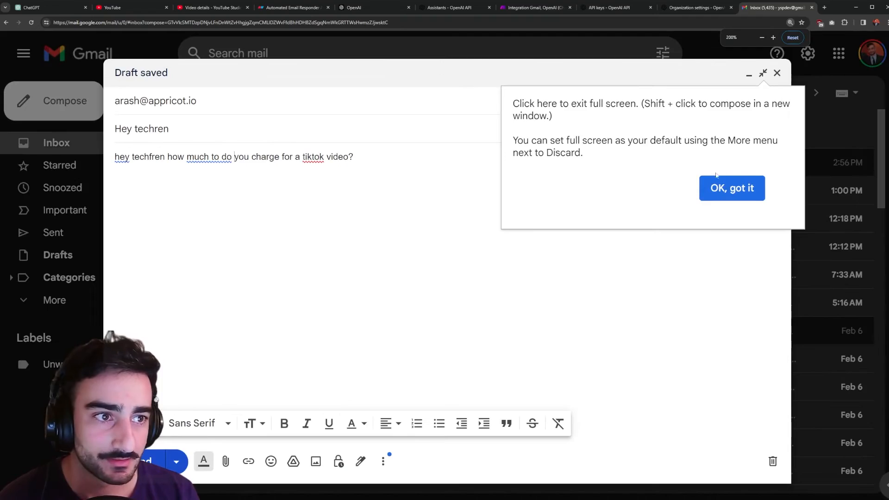
{"action": "left_click", "coordinate": [731, 187]}
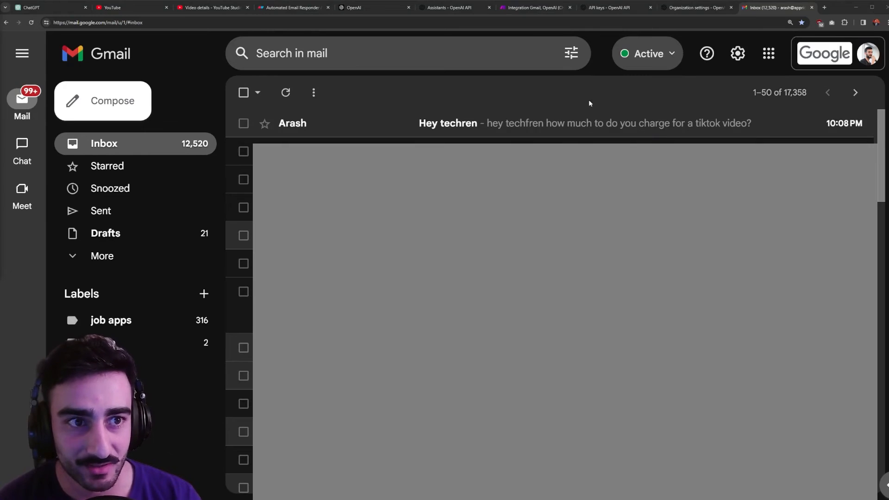
{"action": "mouse_move", "coordinate": [453, 7]}
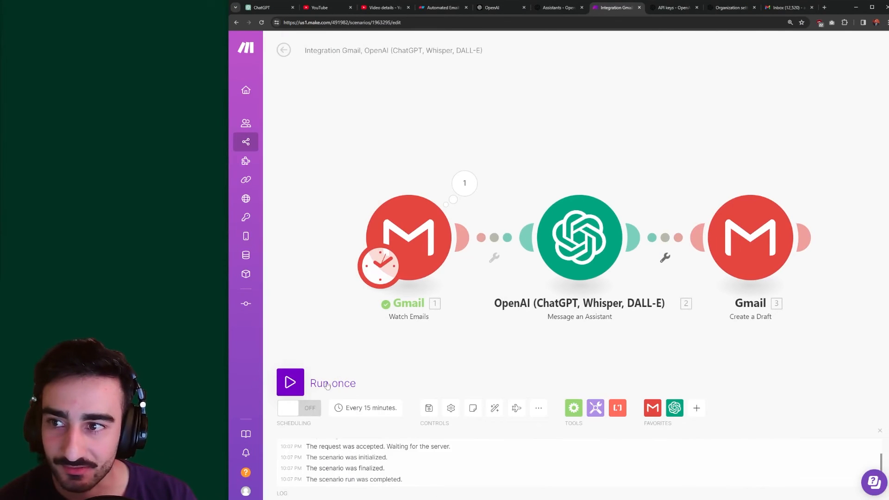
- Test the scenario with Run once until Gmail, OpenAI and draft modules all succeed
{"action": "left_click", "coordinate": [290, 382]}
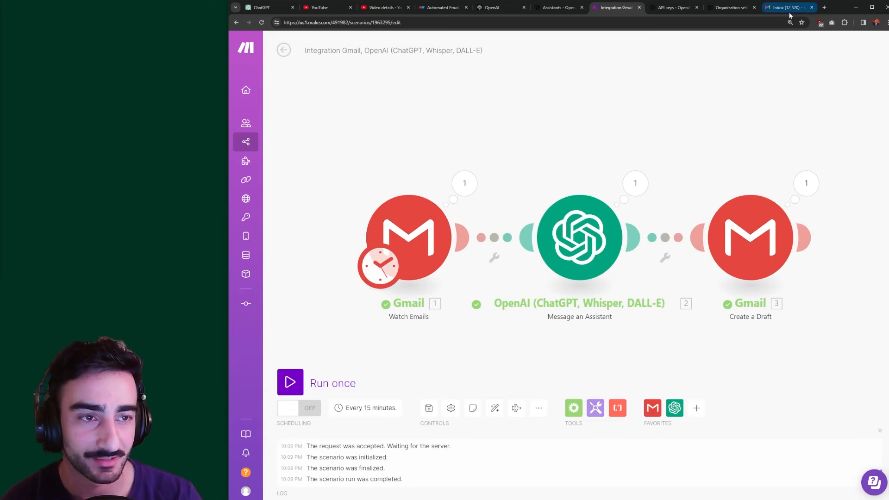
{"action": "left_click", "coordinate": [785, 7]}
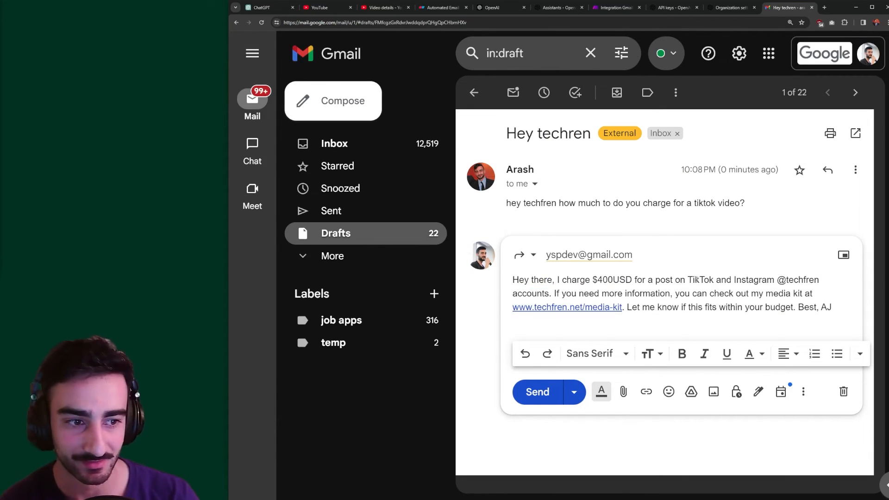
- Send the AI-drafted $400 USD TikTok and Instagram pricing reply in the techren thread
{"action": "left_click", "coordinate": [536, 391]}
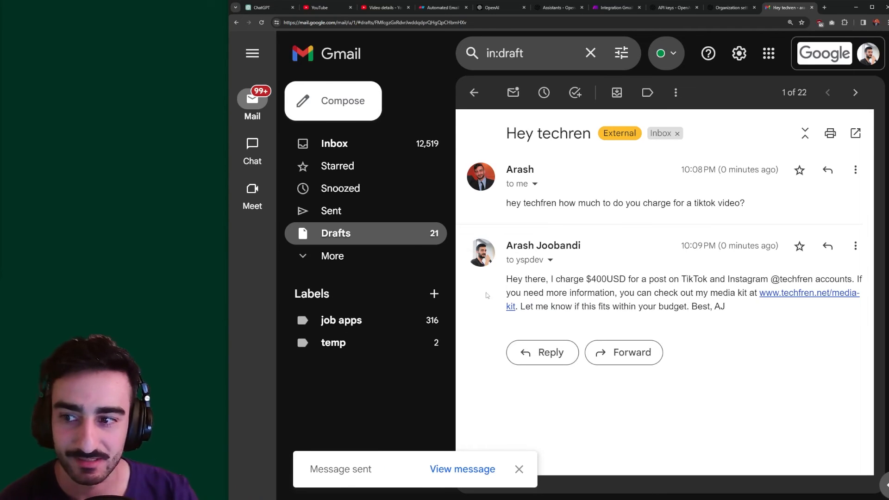
{"action": "left_click", "coordinate": [615, 8]}
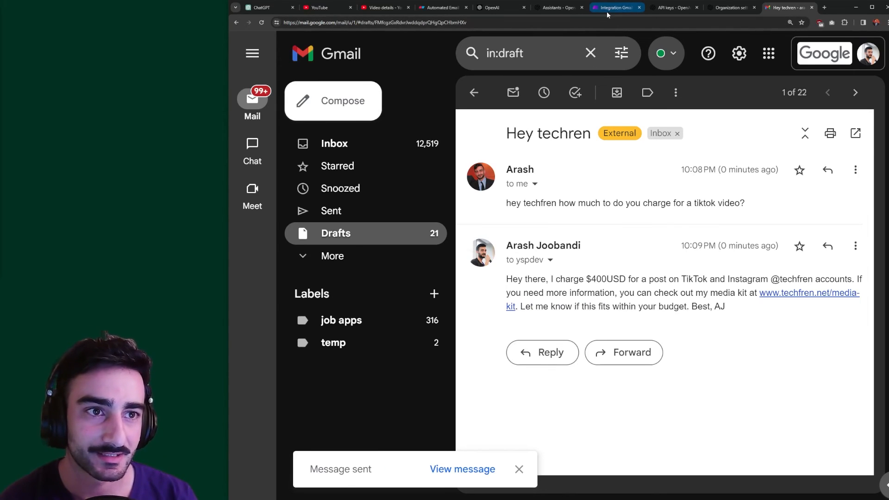
{"action": "left_click", "coordinate": [611, 8]}
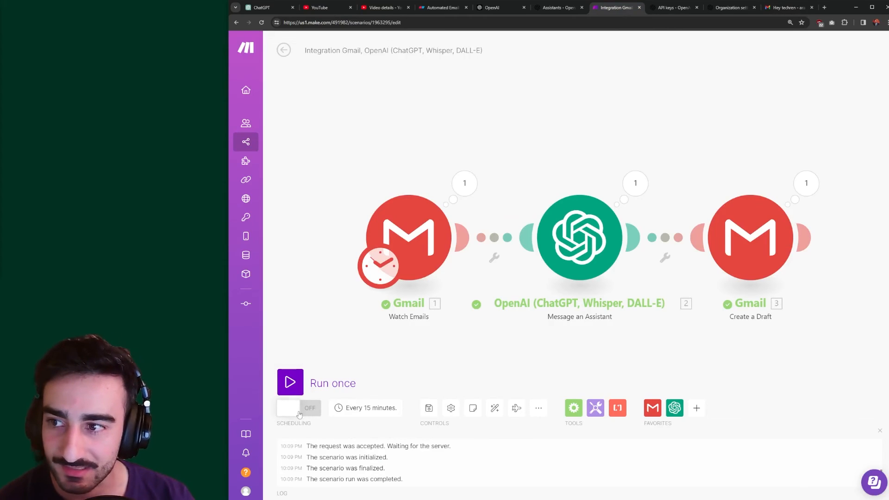
- Switch scheduling on, keeping 'At regular intervals' every 15 minutes
{"action": "left_click", "coordinate": [299, 408]}
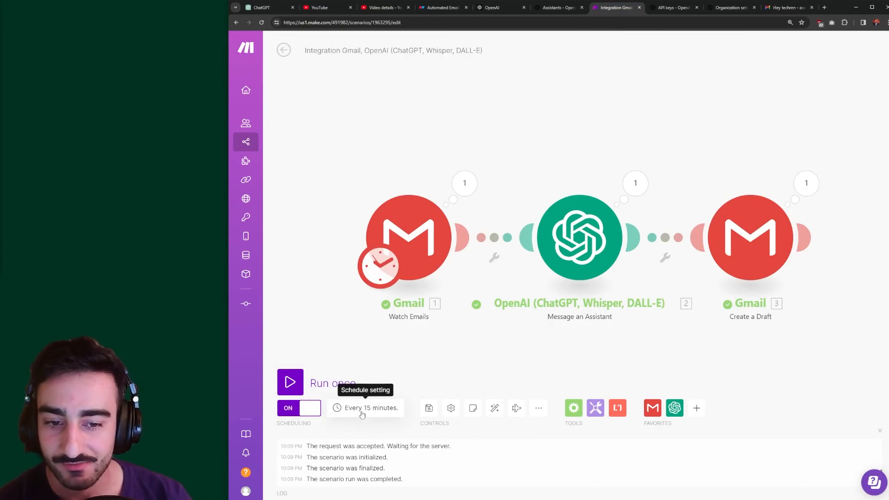
{"action": "left_click", "coordinate": [365, 407]}
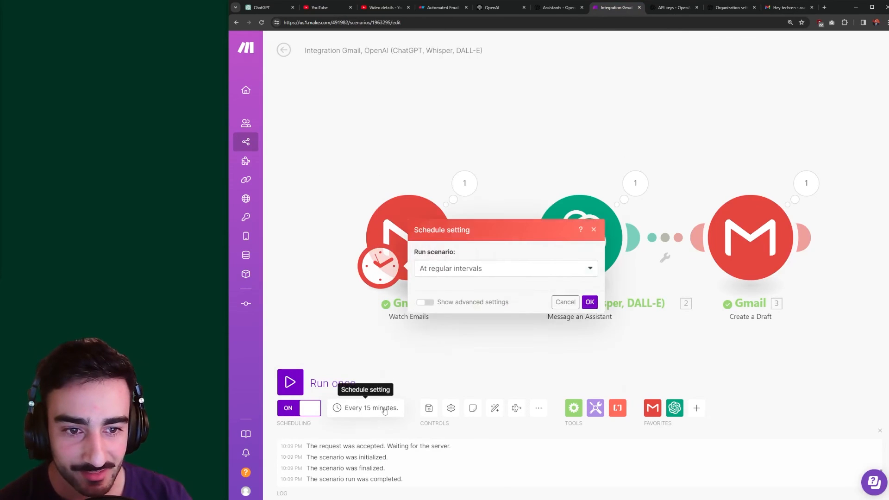
{"action": "left_click", "coordinate": [589, 301]}
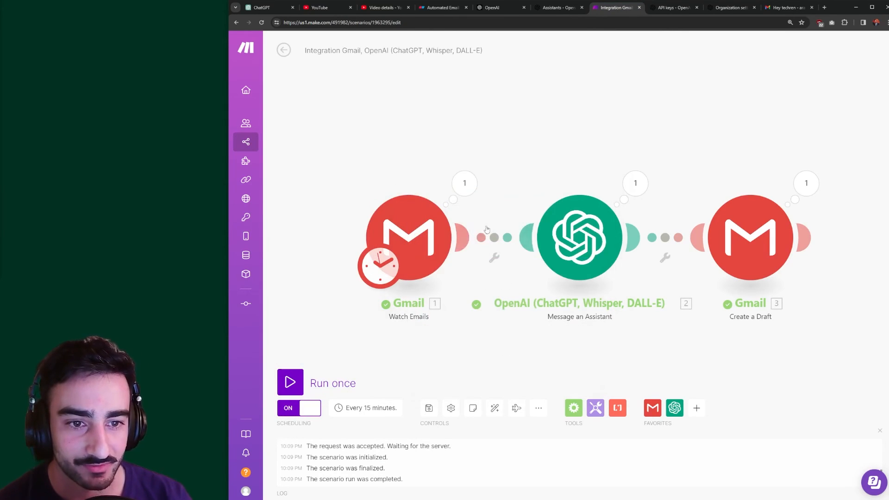
{"action": "mouse_move", "coordinate": [427, 371]}
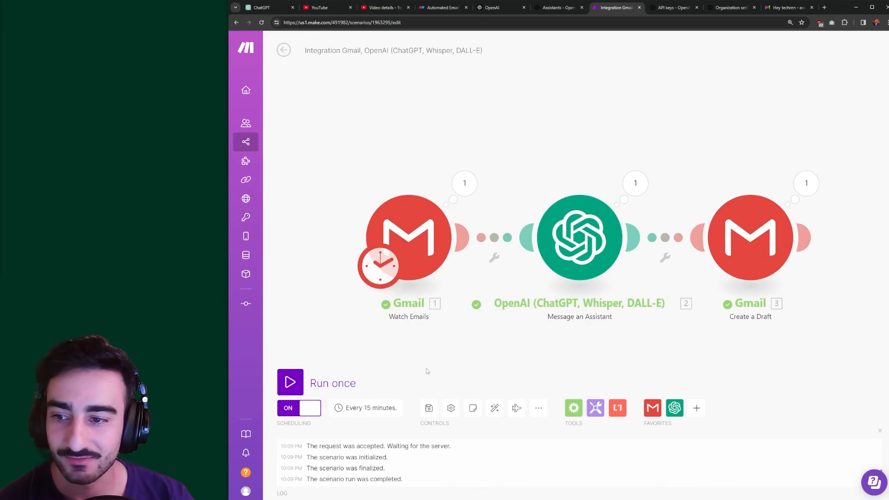